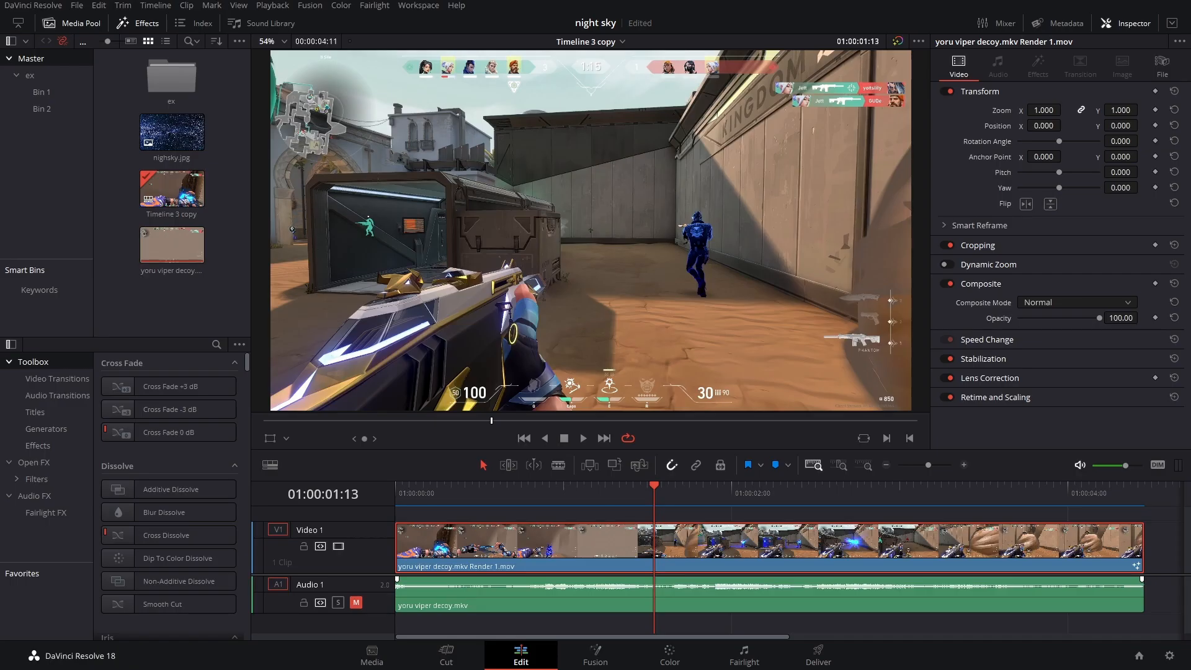
pyautogui.moveTo(555, 320)
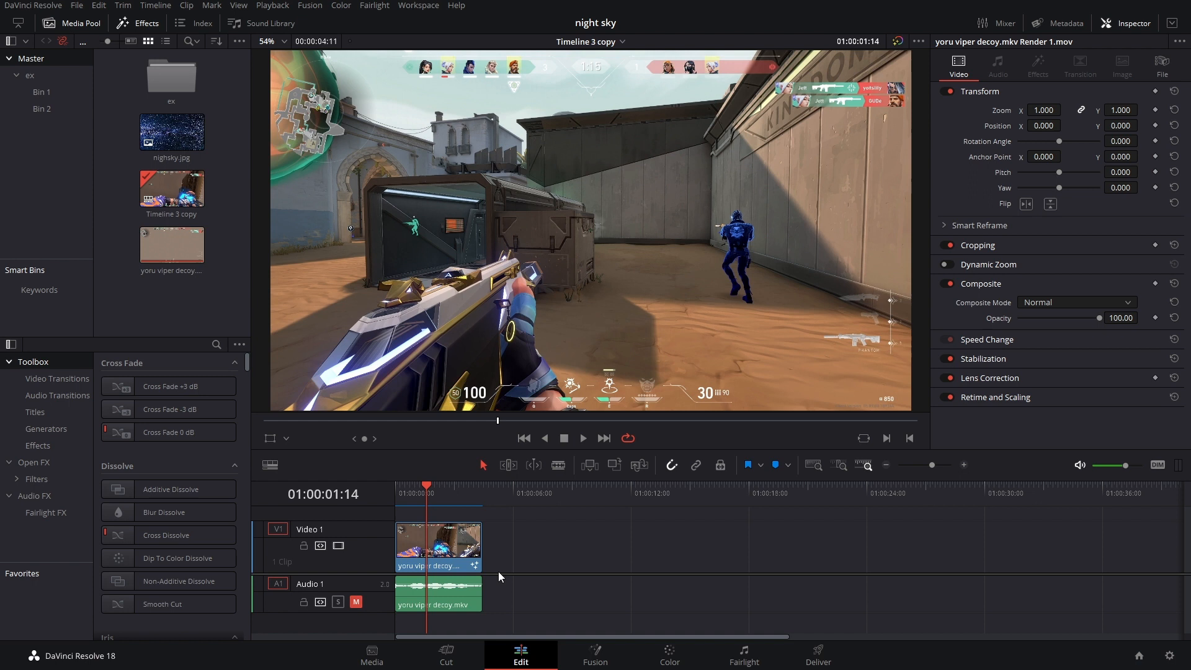
# Step: Place Timeline 3 copy and nighsky.jpg after the original clip, then play the second clip
pyautogui.click(437, 546)
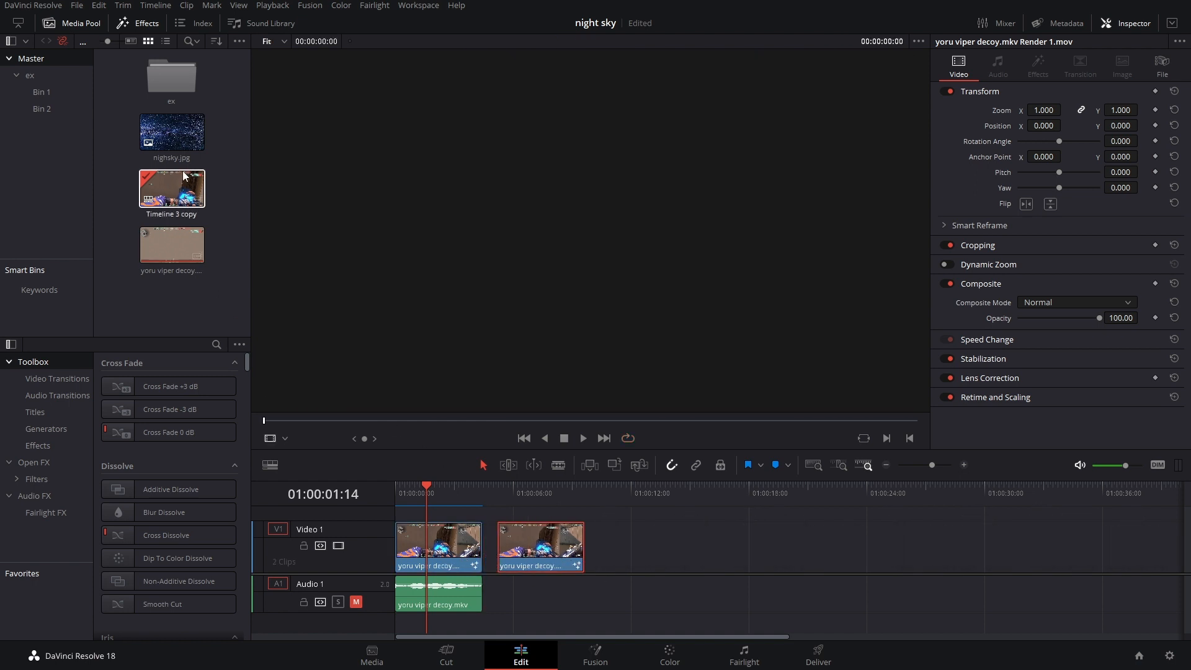
pyautogui.moveTo(172, 130); pyautogui.dragTo(657, 547)
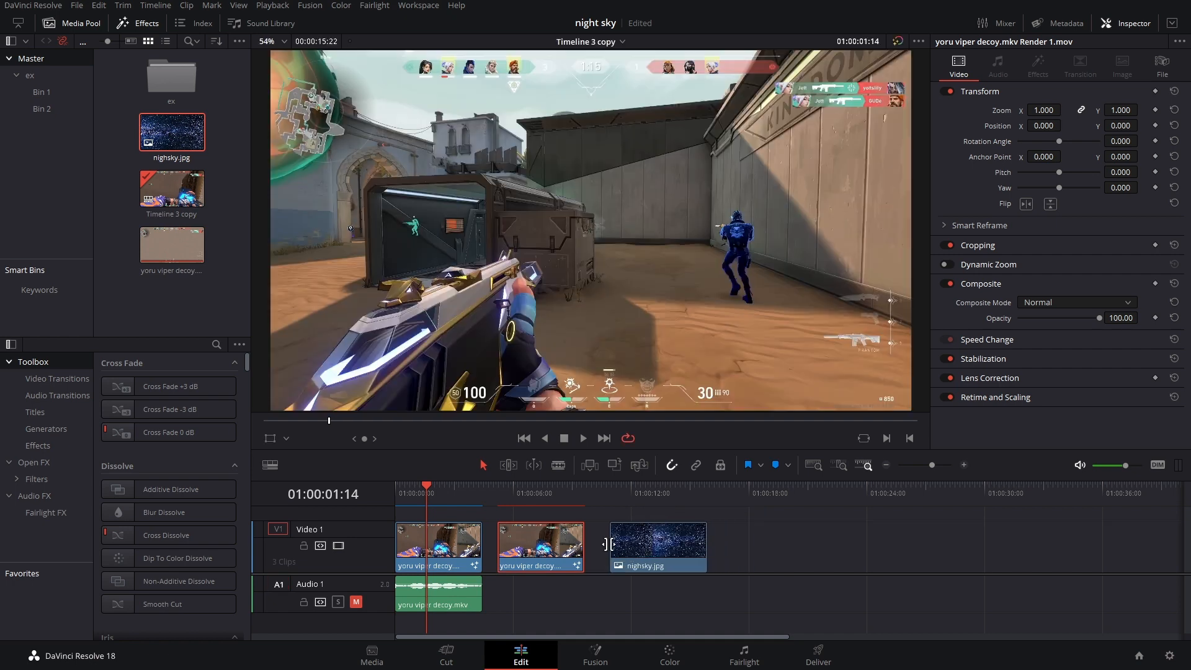
pyautogui.click(568, 494)
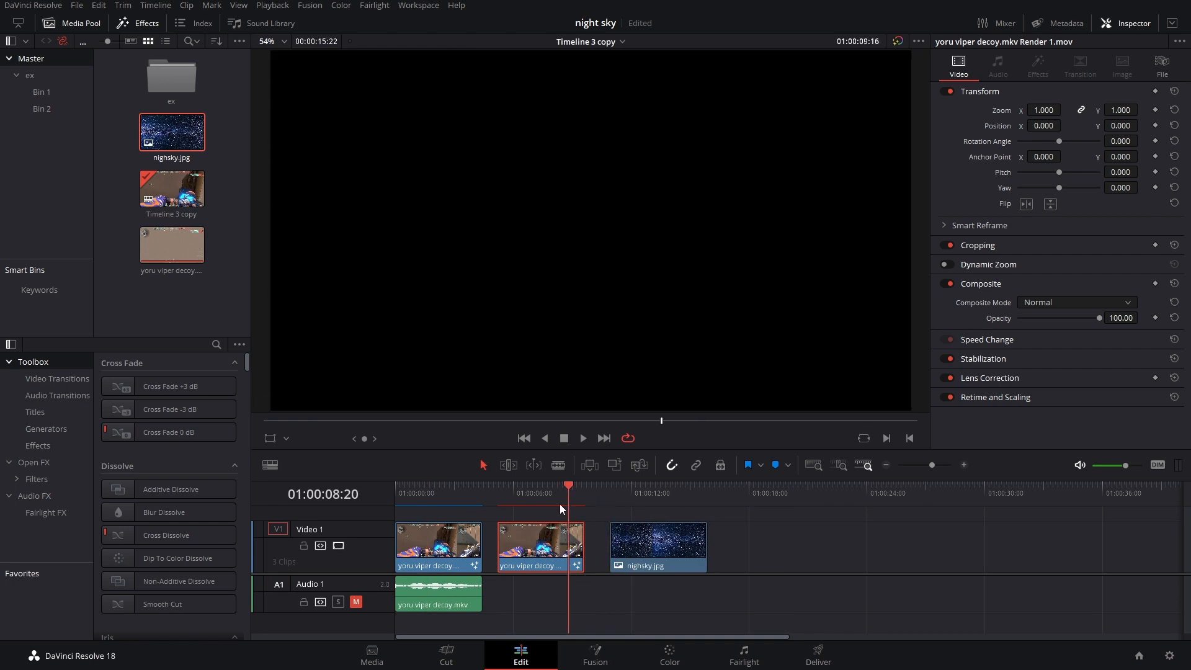
pyautogui.click(558, 494)
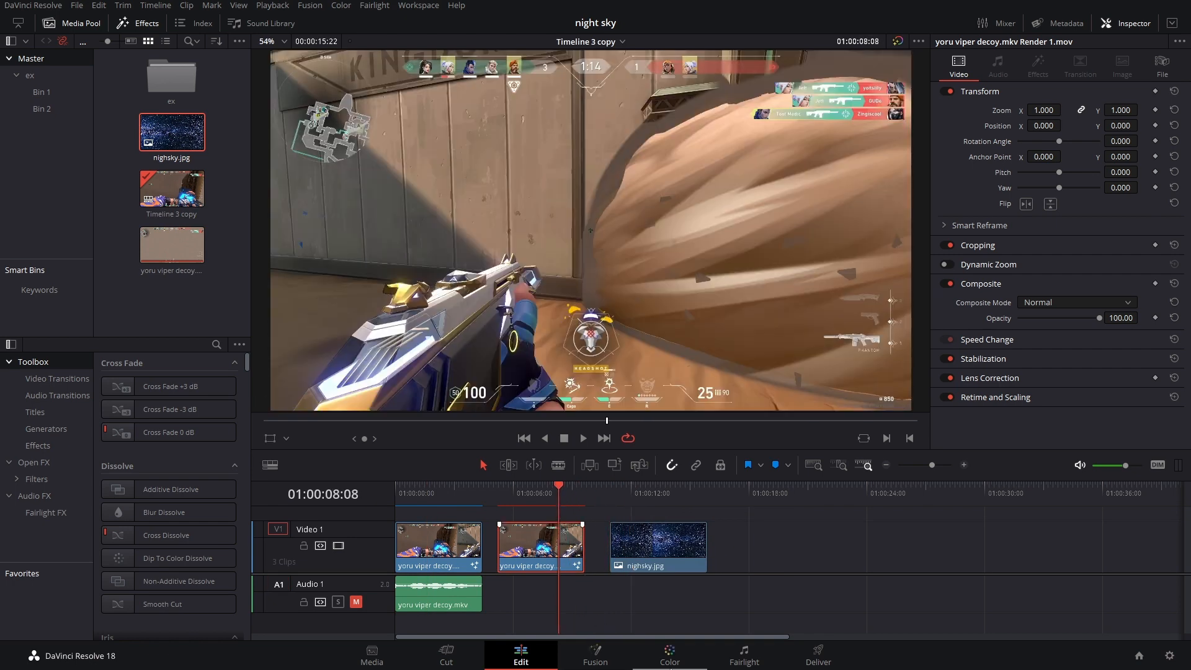
pyautogui.click(668, 654)
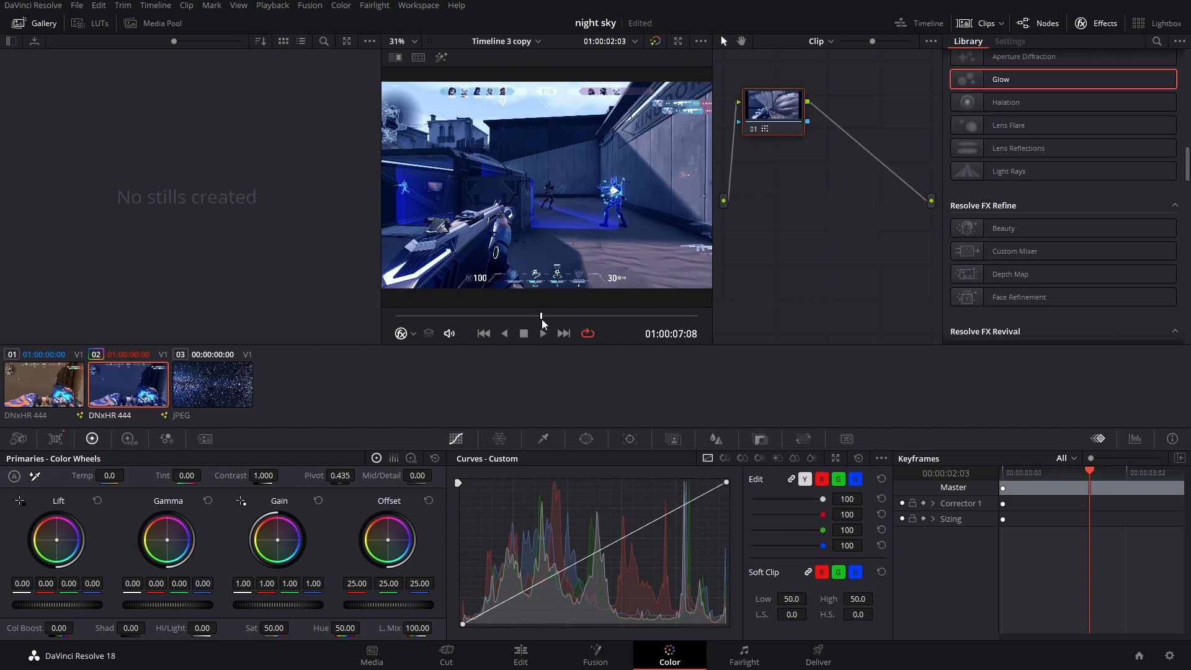
# Step: Merge both gameplay clips and the night sky image into Fusion Clip 1 for compositing
pyautogui.click(520, 653)
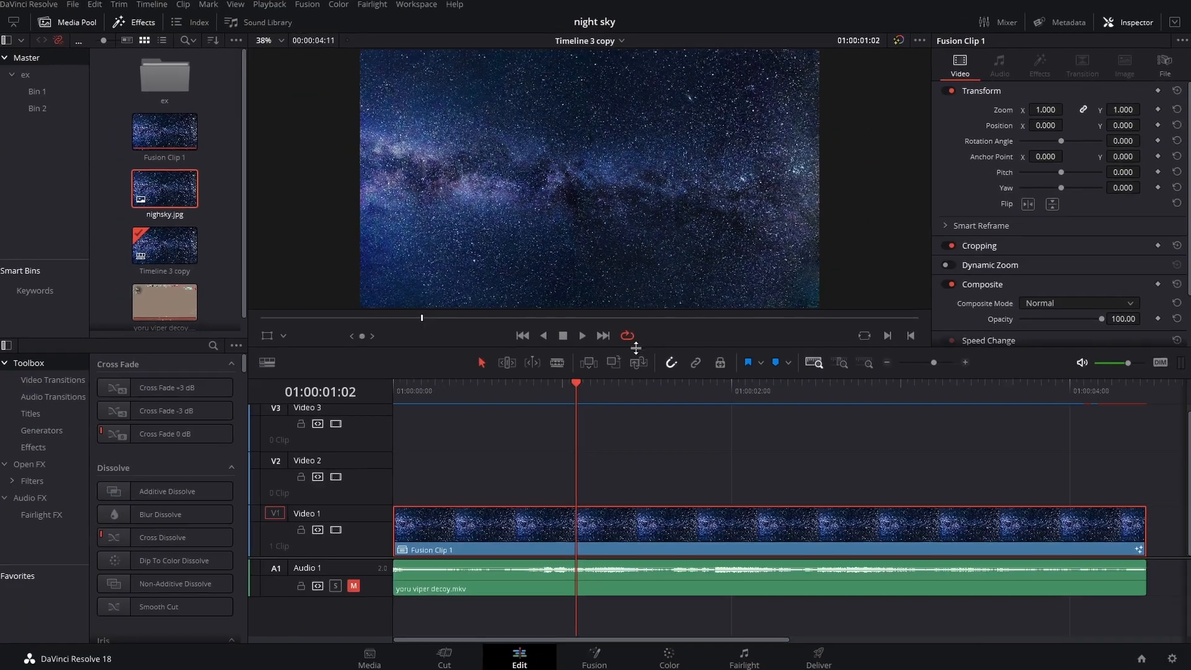
pyautogui.click(595, 656)
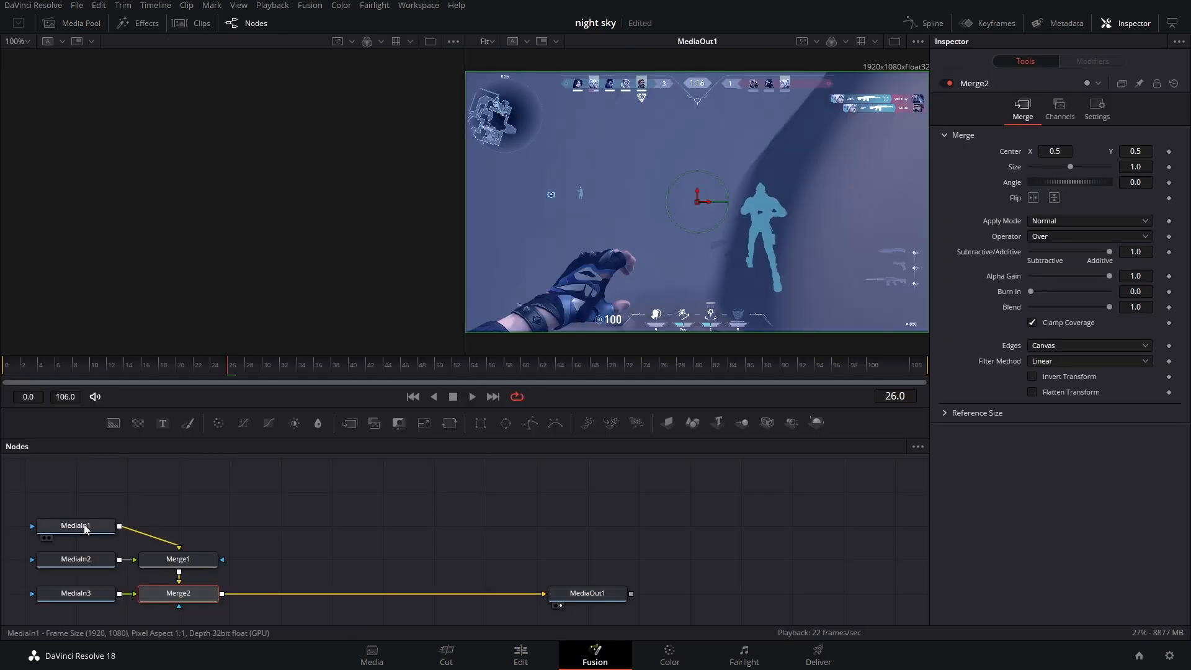
# Step: View the first MediaIn node in the left viewer and rename it 'nightsky'
pyautogui.click(76, 525)
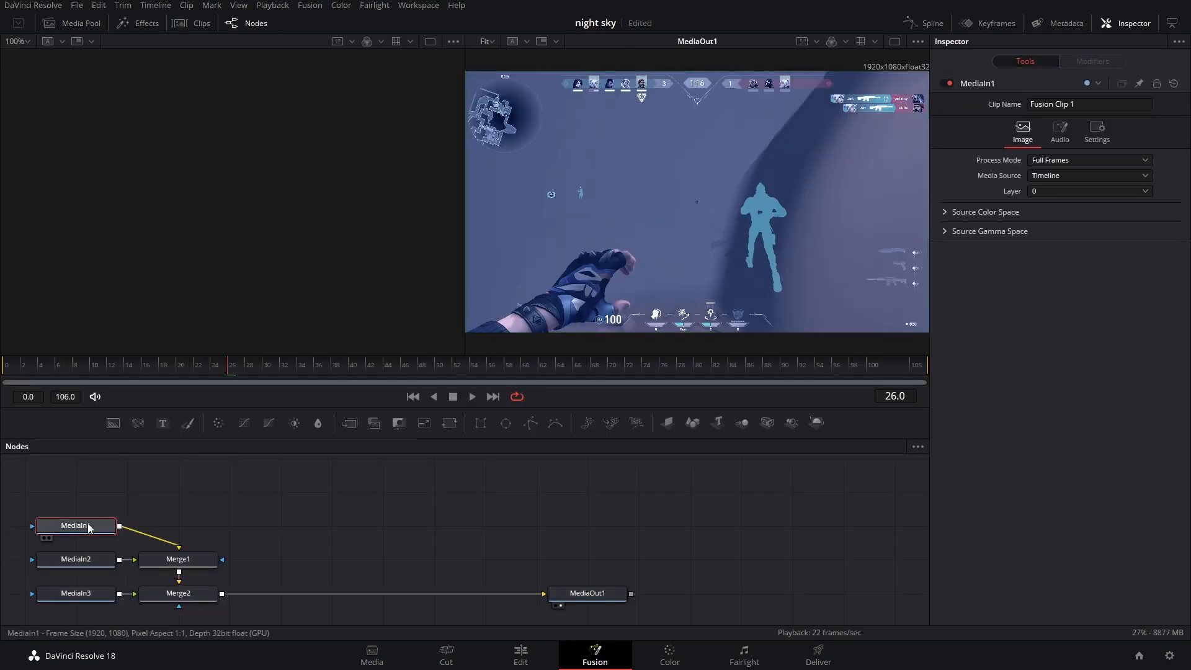
pyautogui.press('1')
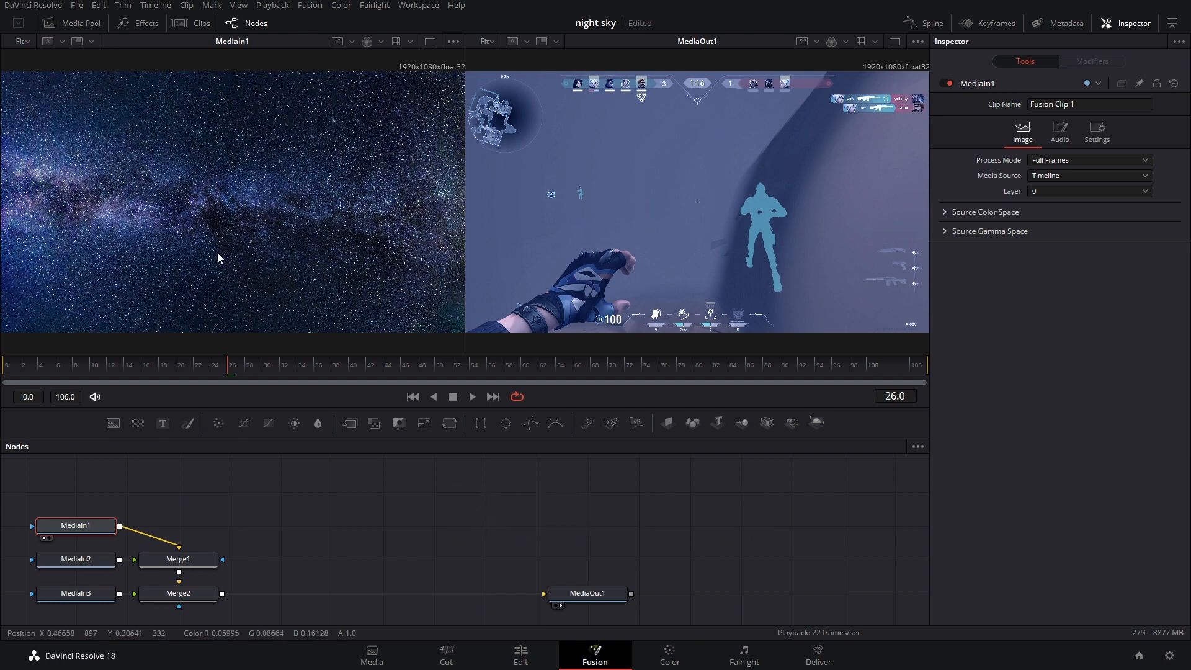
pyautogui.press('f2')
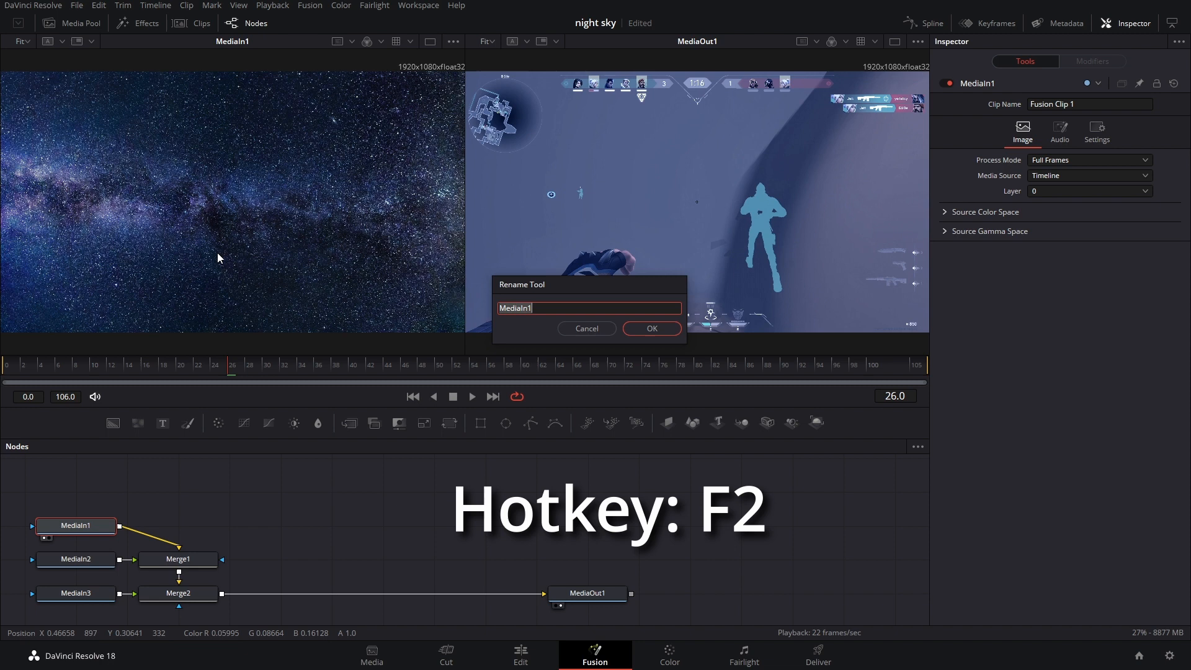
pyautogui.write('nightsky')
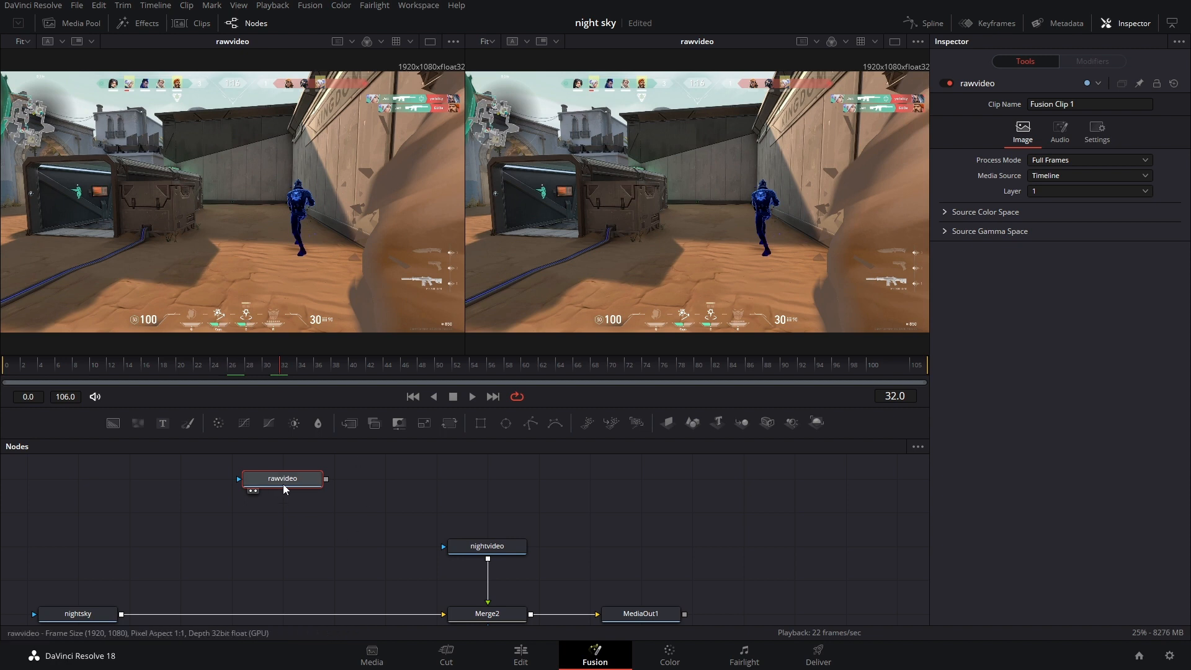
# Step: Add an HSL Keyer node after rawvideo using the tool search
pyautogui.press('shift+space')
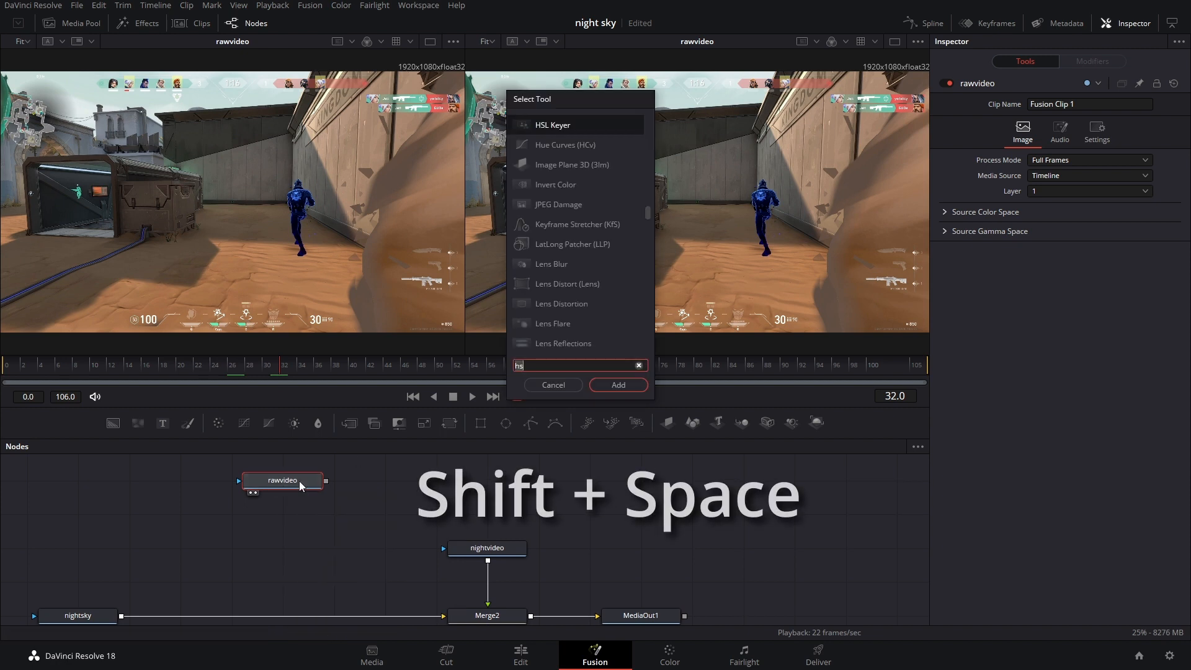
pyautogui.write('keyer')
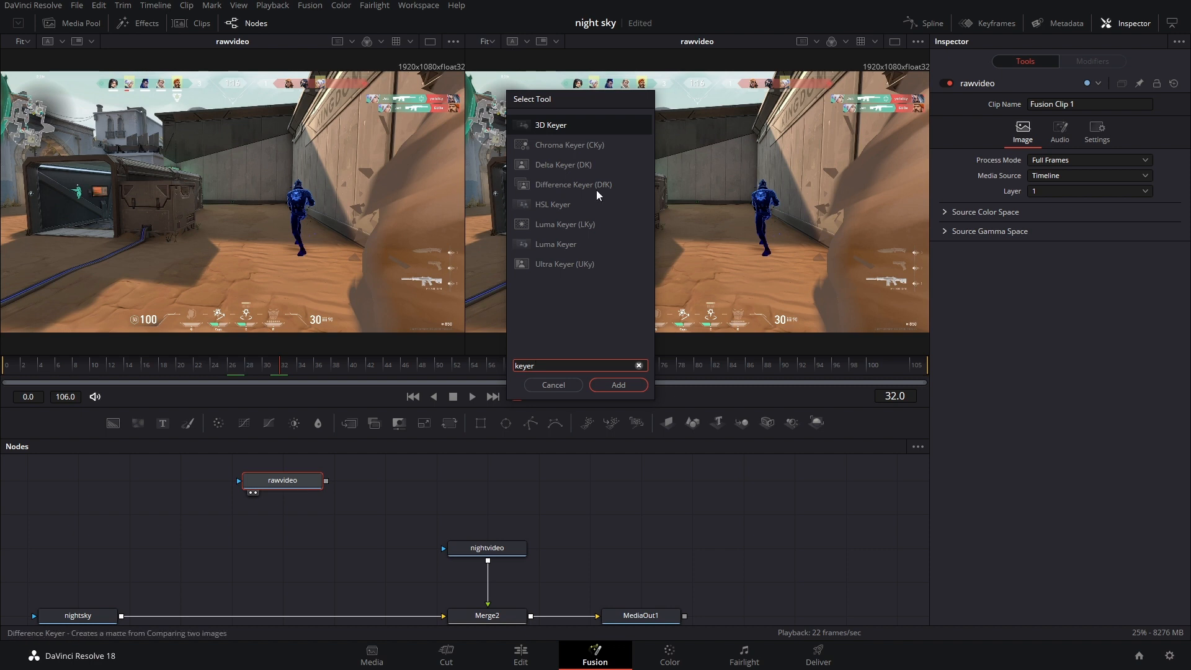
pyautogui.write('HSL Keyer')
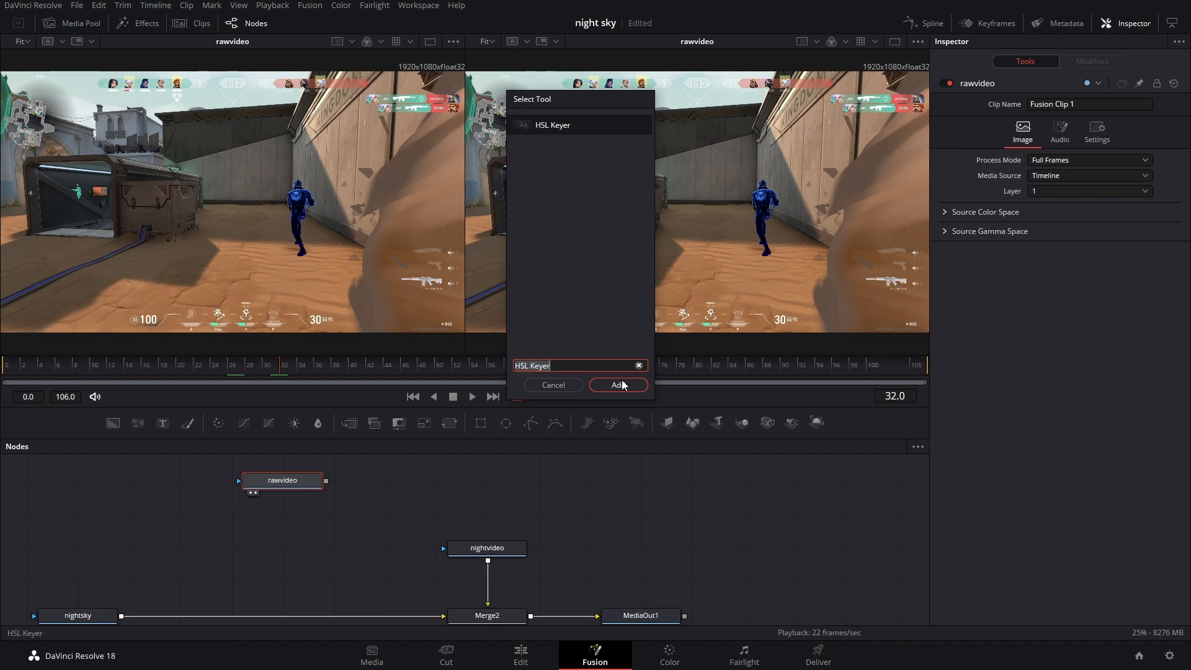
pyautogui.click(617, 385)
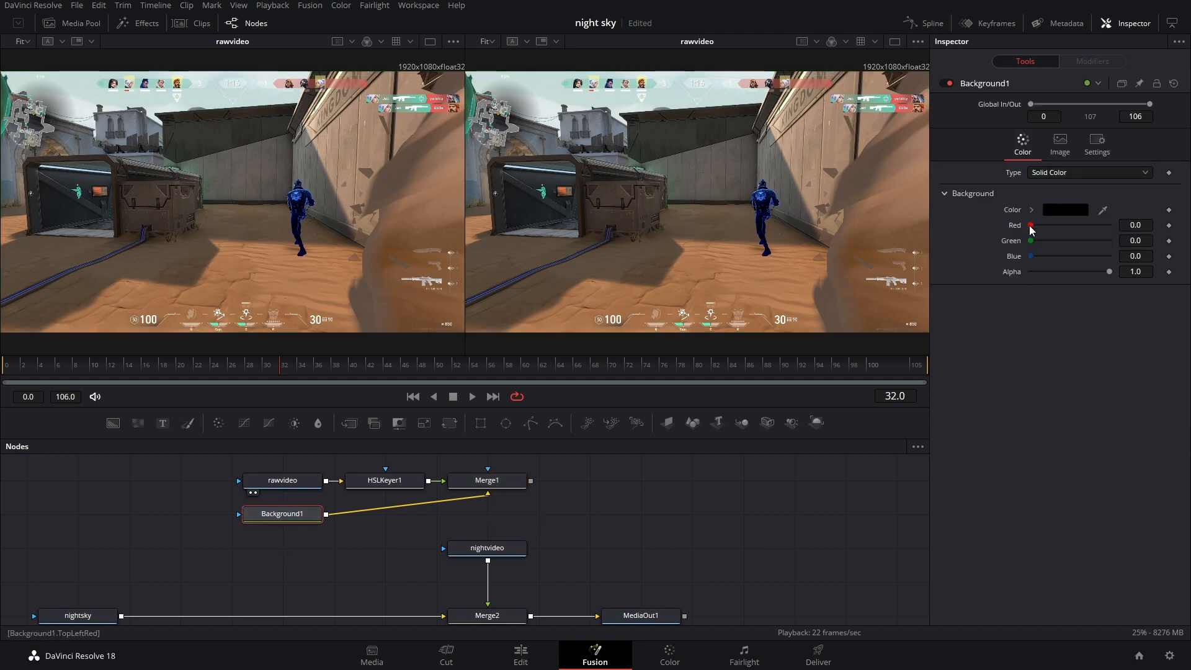
# Step: Set Background1's Red to 1.0 and view the Merge1 result beside the HSL Keyer
pyautogui.moveTo(1031, 225); pyautogui.dragTo(1111, 224)
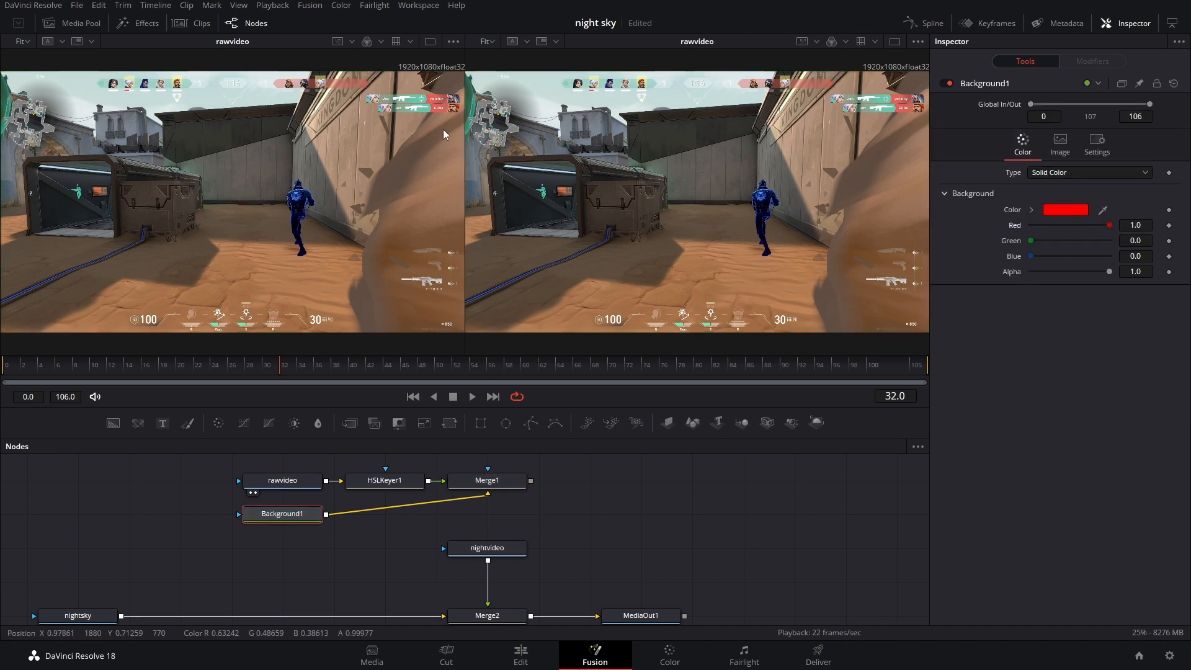
pyautogui.click(487, 479)
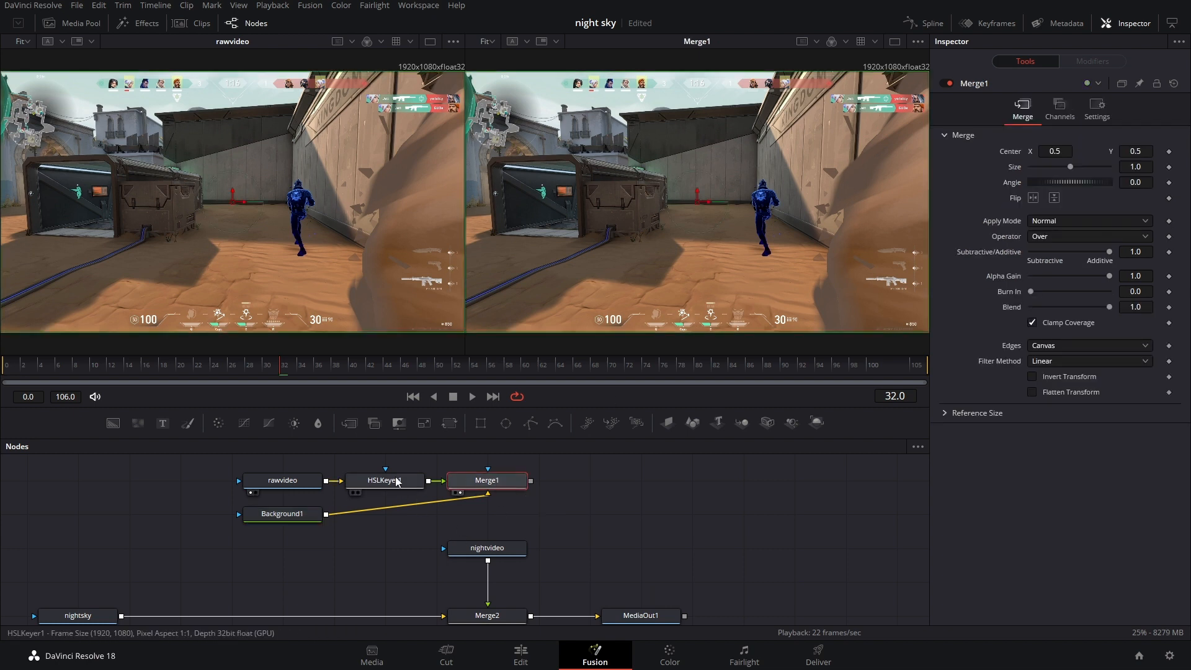
pyautogui.click(385, 480)
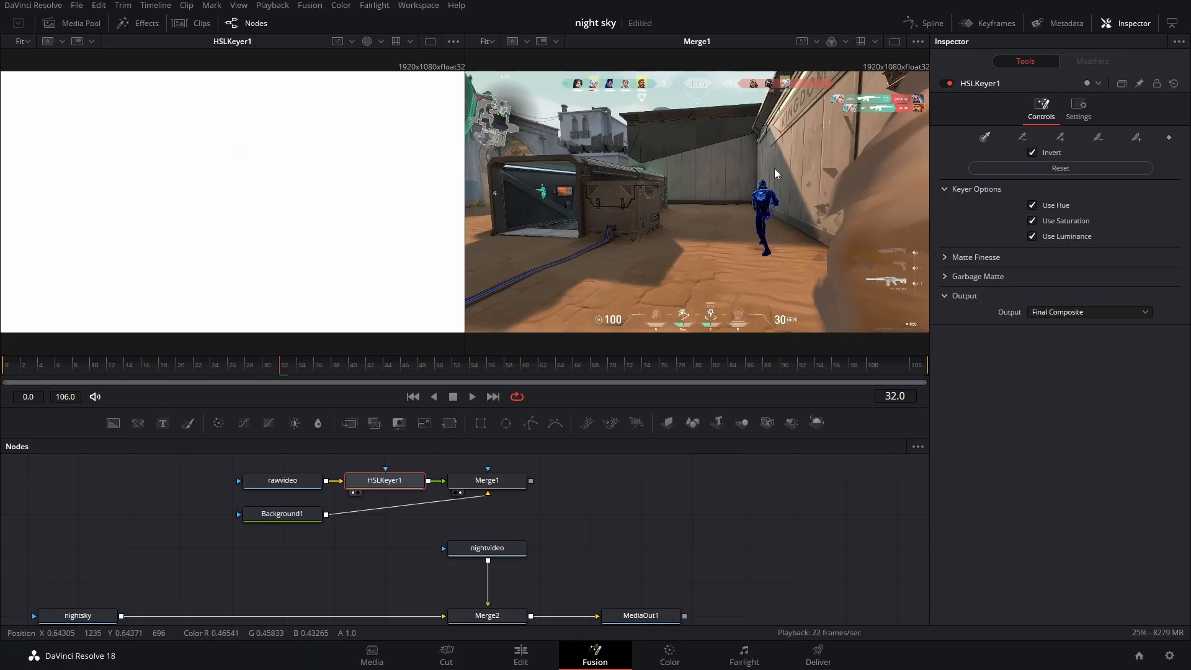
# Step: Sample the flat sky colour with the HSLKeyer1 eyedropper to key it out
pyautogui.click(986, 138)
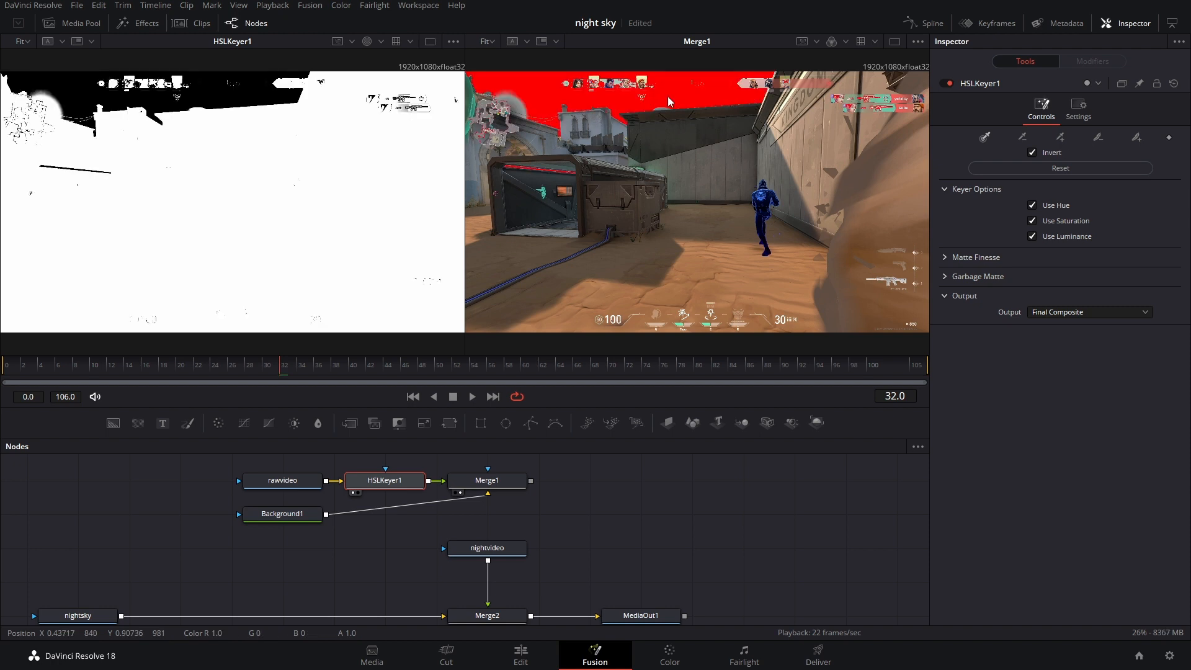
pyautogui.moveTo(651, 106)
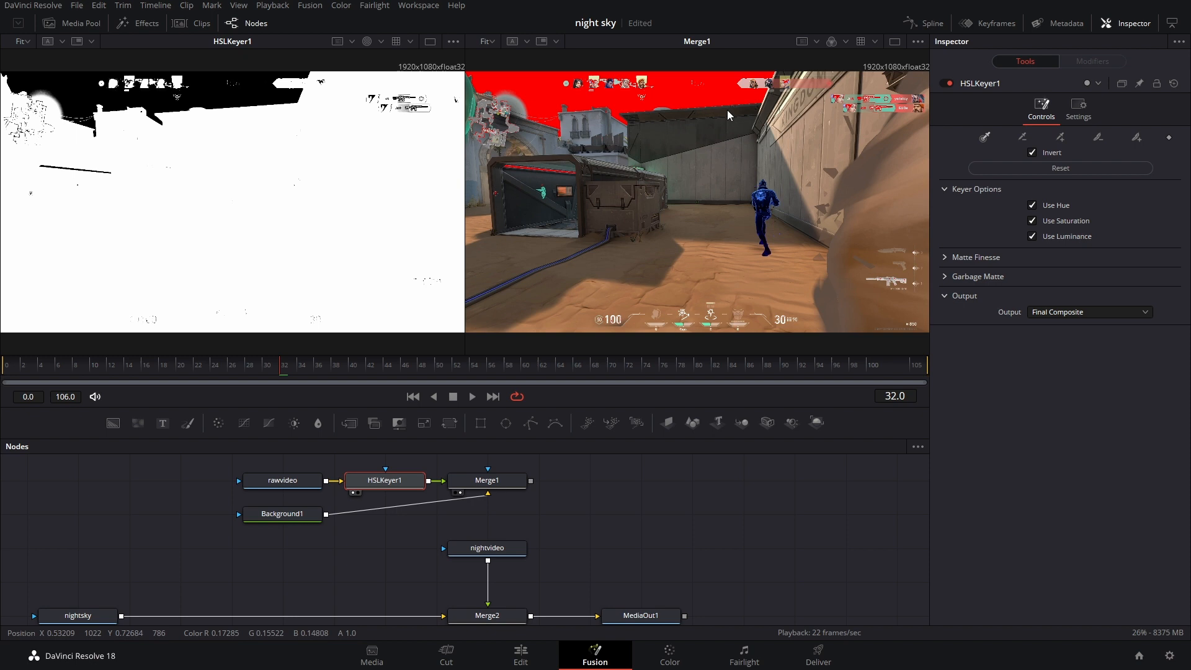
pyautogui.moveTo(251, 173)
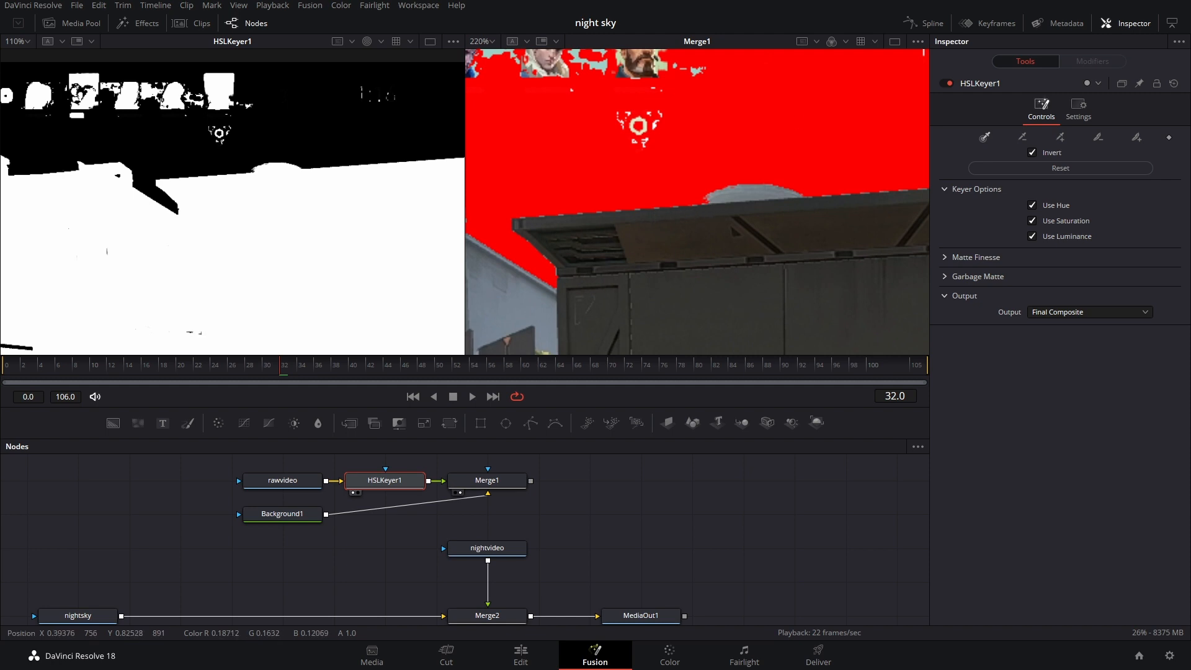
# Step: Expand Matte Finesse and adjust its sliders to remove speckle from the sky matte
pyautogui.click(975, 257)
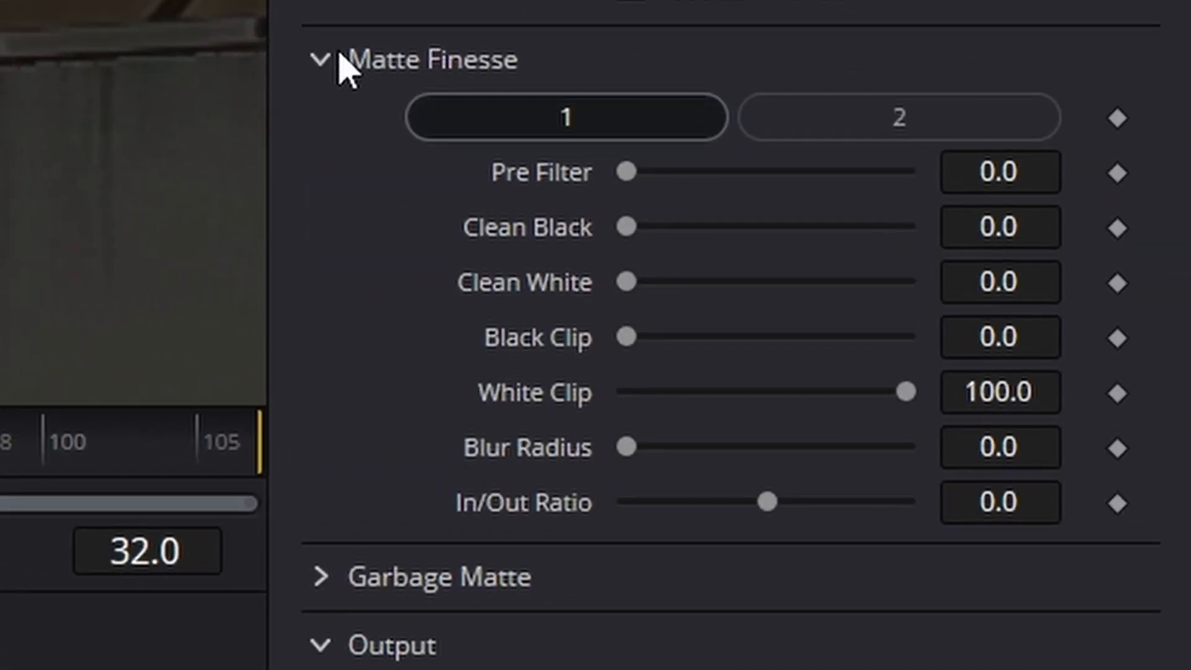
pyautogui.moveTo(623, 172); pyautogui.dragTo(675, 171)
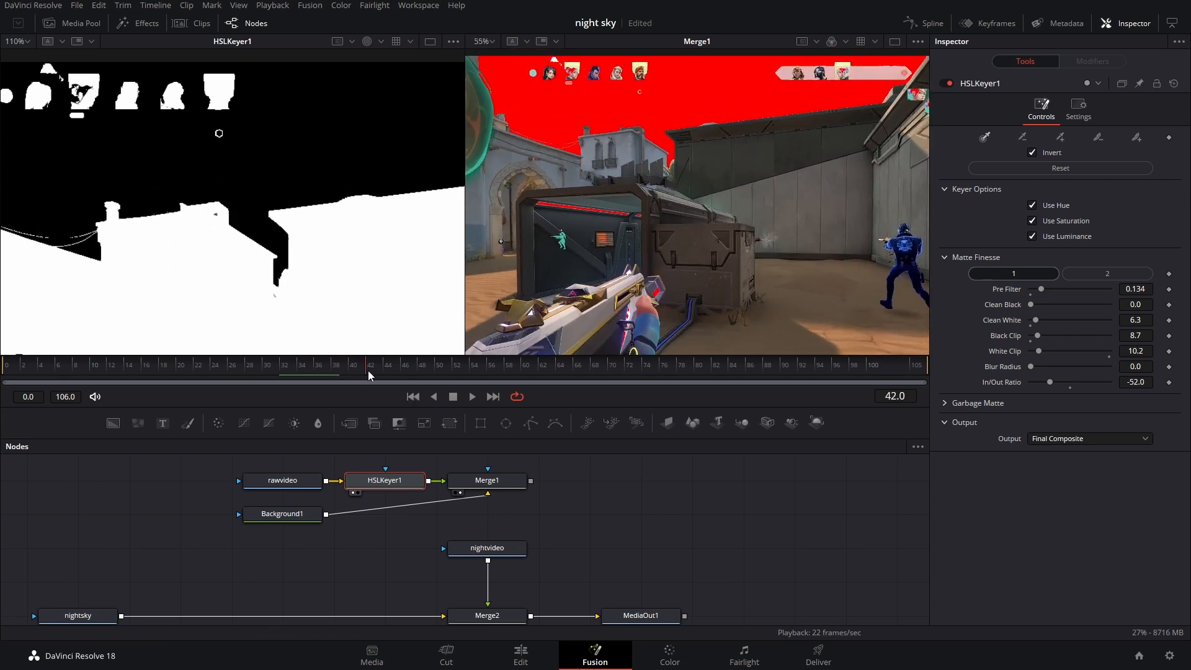
pyautogui.click(350, 370)
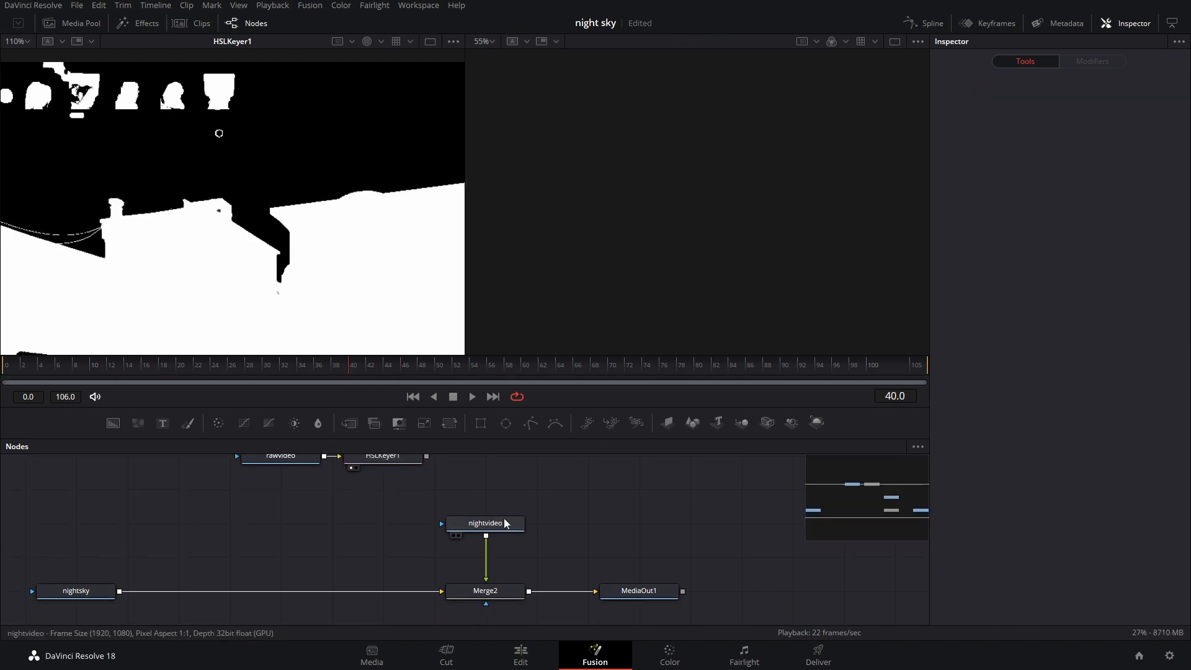
# Step: Connect HSLKeyer1's sky matte to nightvideo's mask input so stars fill the sky
pyautogui.click(639, 592)
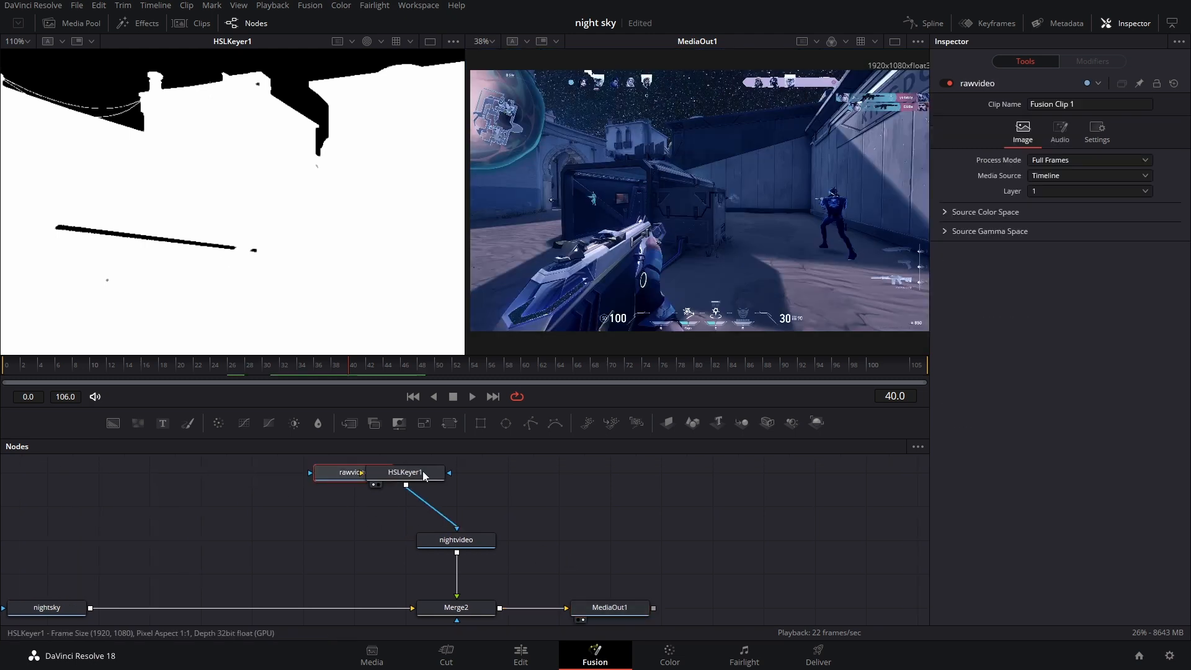
pyautogui.rightClick(456, 540)
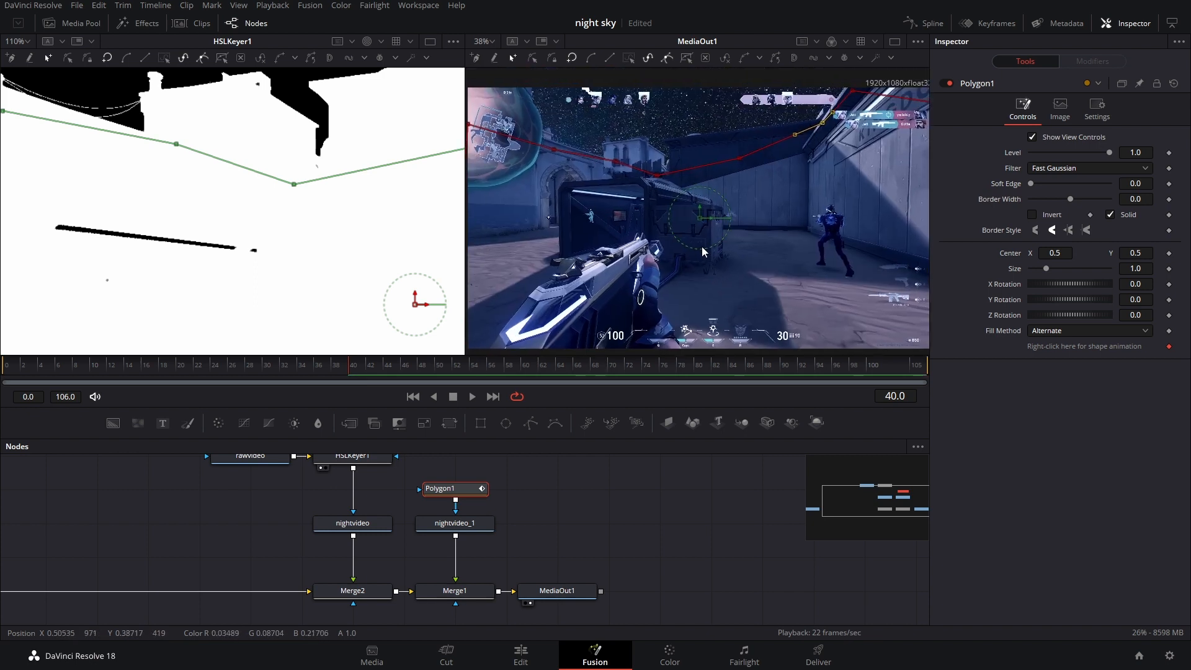
pyautogui.moveTo(591, 104)
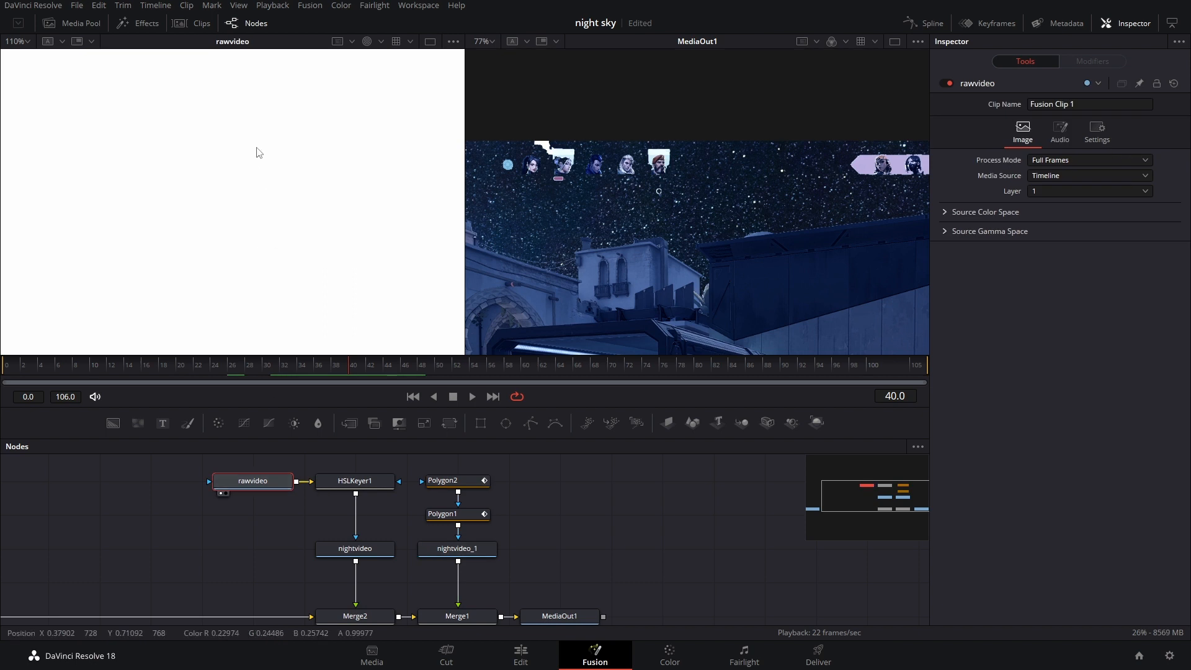
# Step: Trace Polygon2 around the top HUD agent portraits and close the shape
pyautogui.click(366, 41)
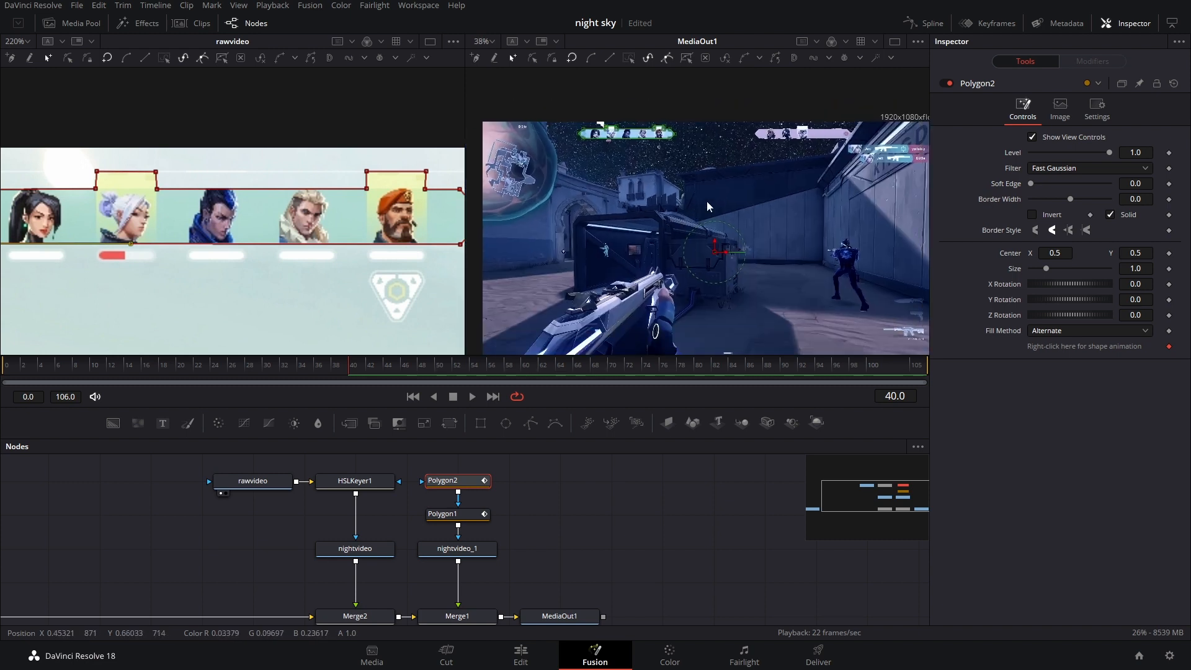
pyautogui.click(559, 616)
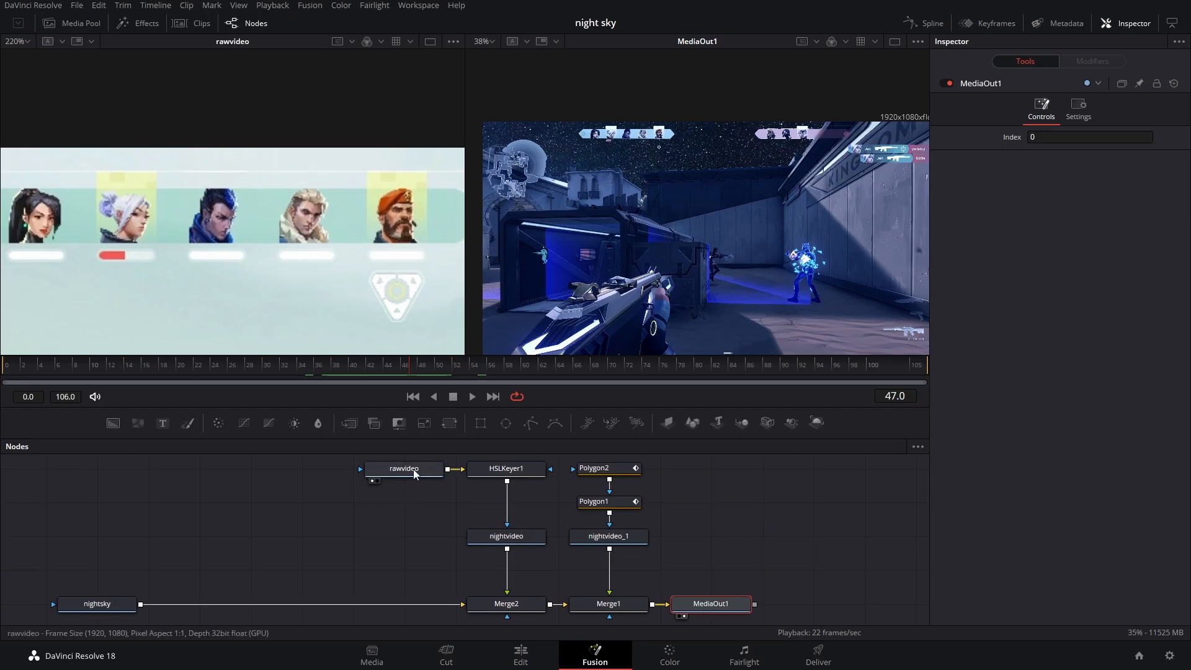
# Step: Copy the rawvideo MediaIn node to create rawvideo_1
pyautogui.rightClick(403, 469)
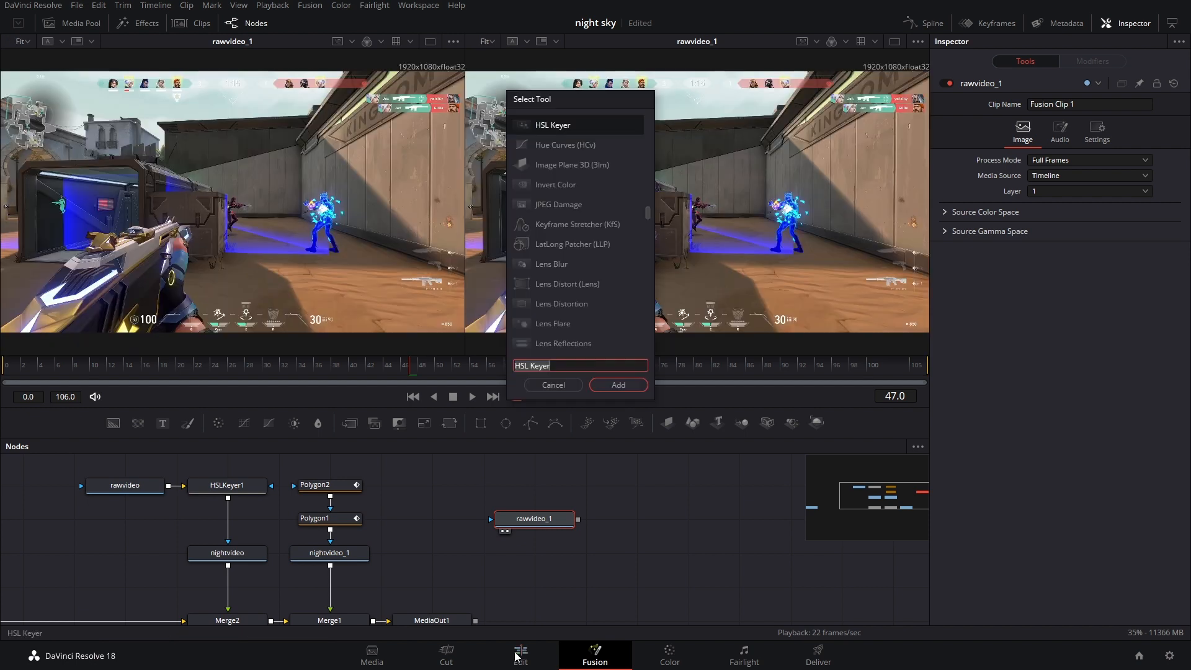
# Step: Add a Tracker node and place its tracking point on the top-left rooftop
pyautogui.write('track')
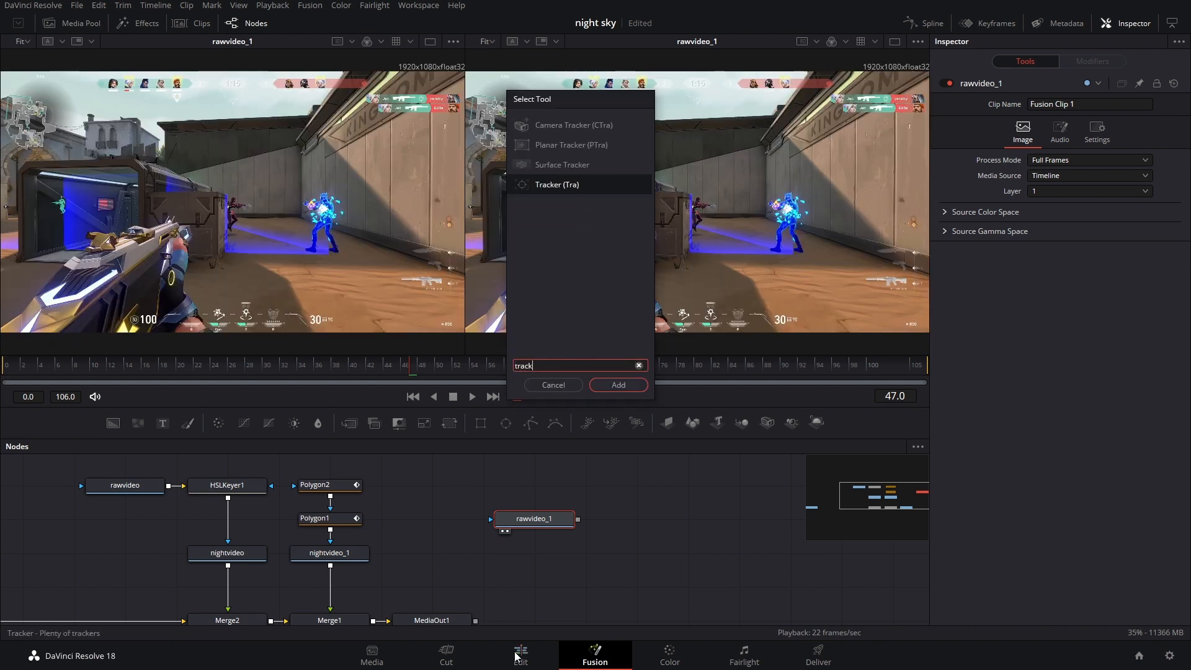
pyautogui.click(618, 385)
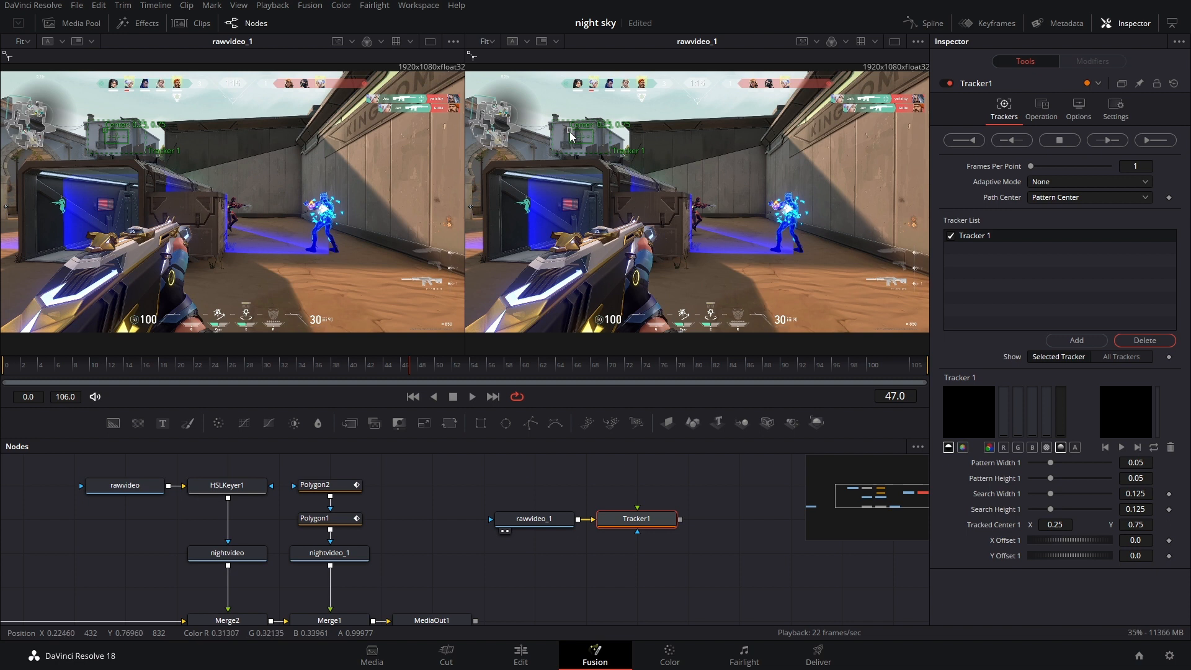
pyautogui.moveTo(122, 132); pyautogui.dragTo(623, 129)
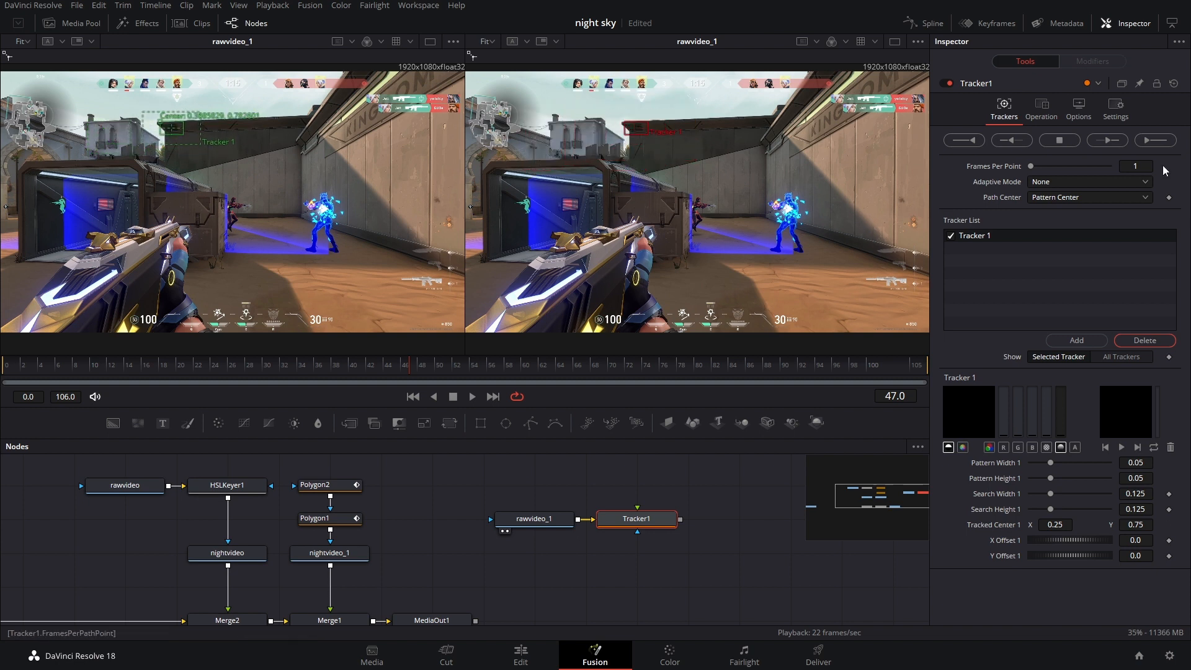
# Step: Set adaptive mode to Best match, track the point forward, and view Tracker1
pyautogui.click(1089, 181)
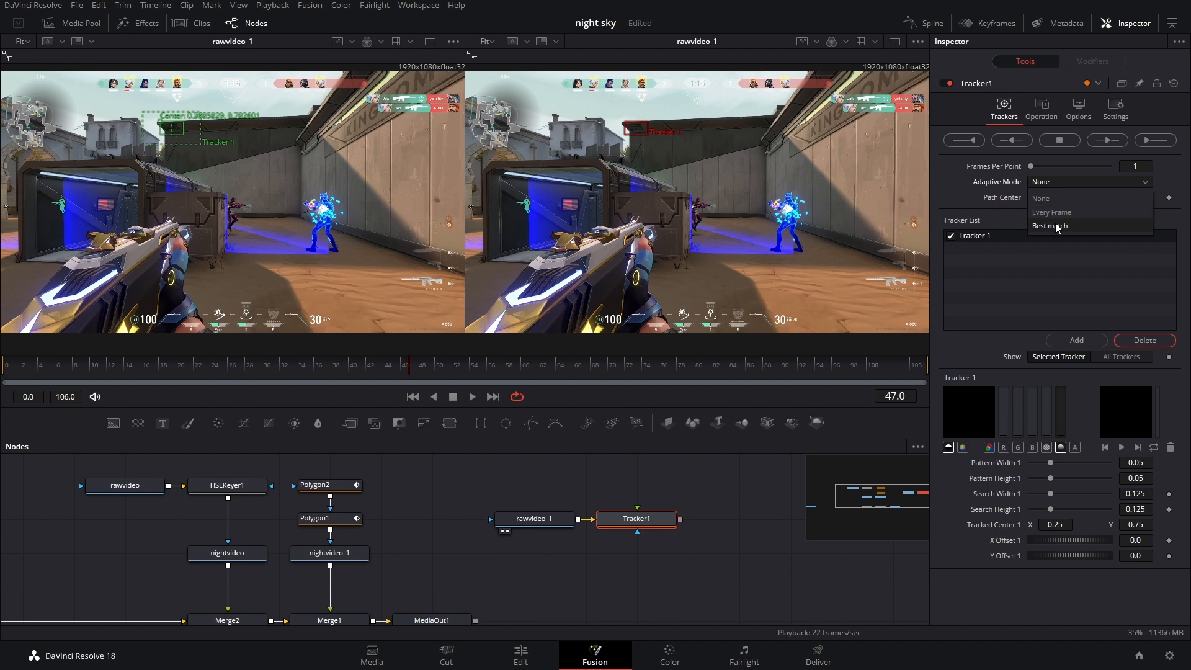
pyautogui.click(1049, 226)
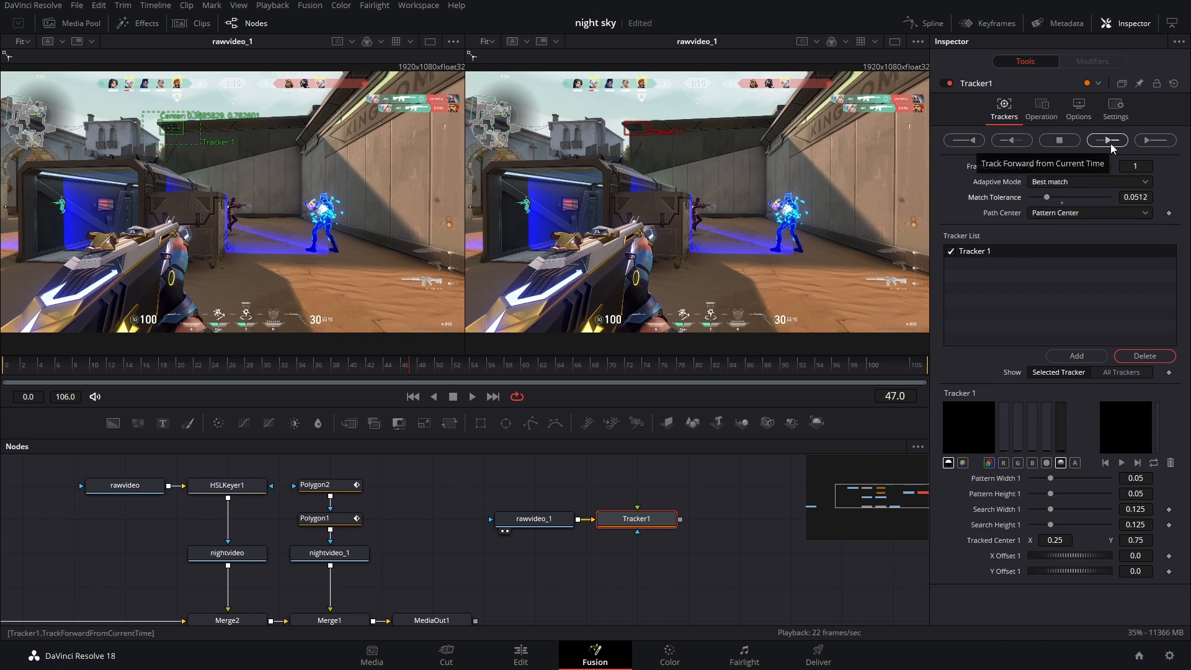
pyautogui.click(1106, 139)
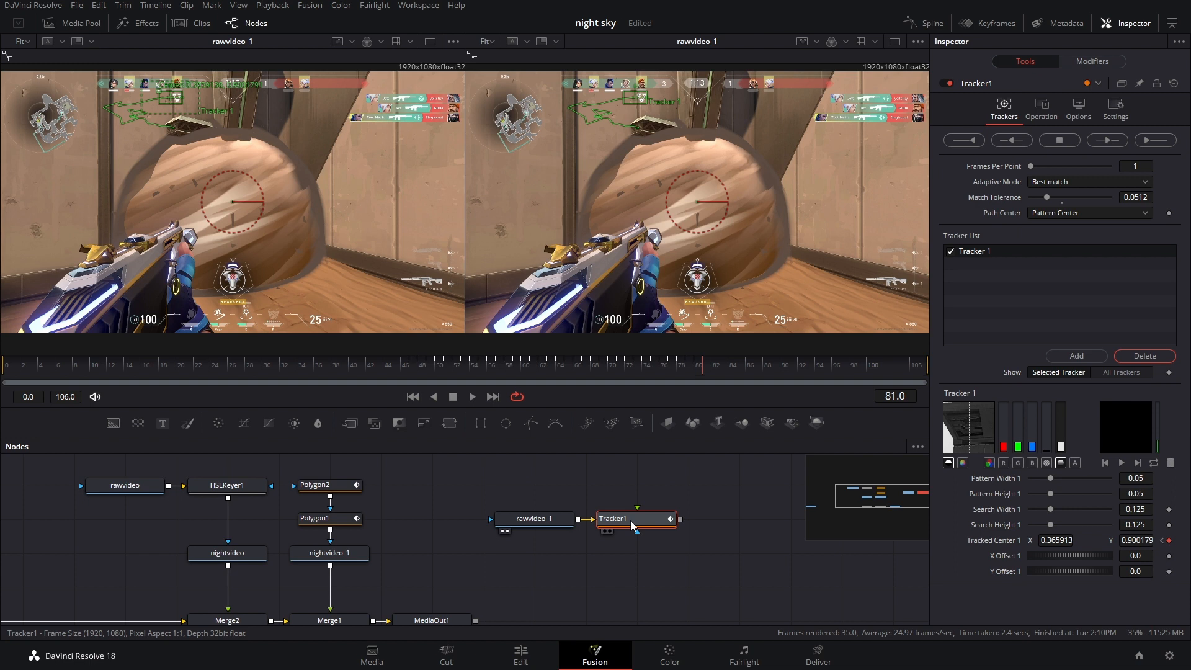
pyautogui.click(637, 519)
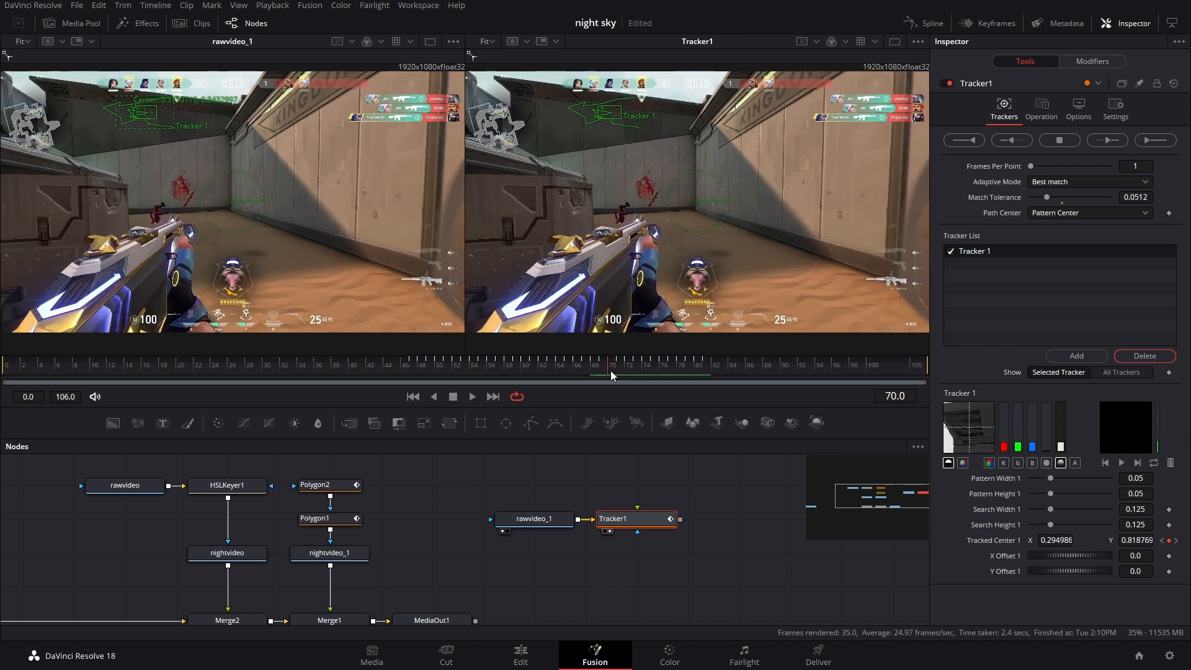
pyautogui.moveTo(608, 380)
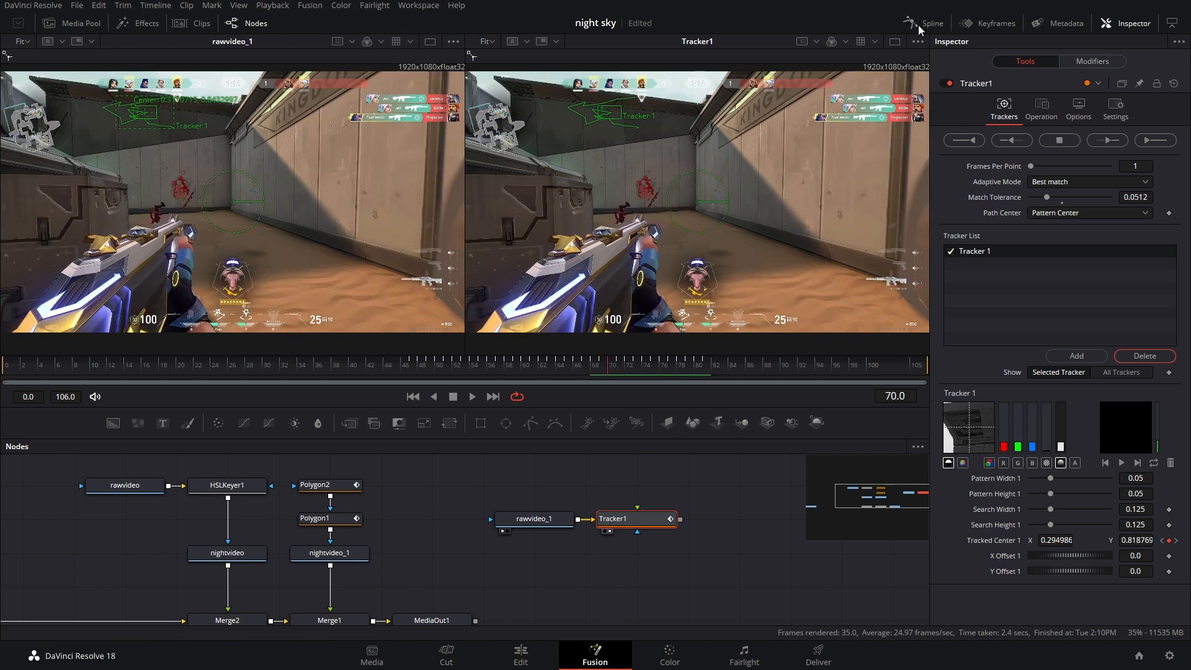
pyautogui.click(924, 23)
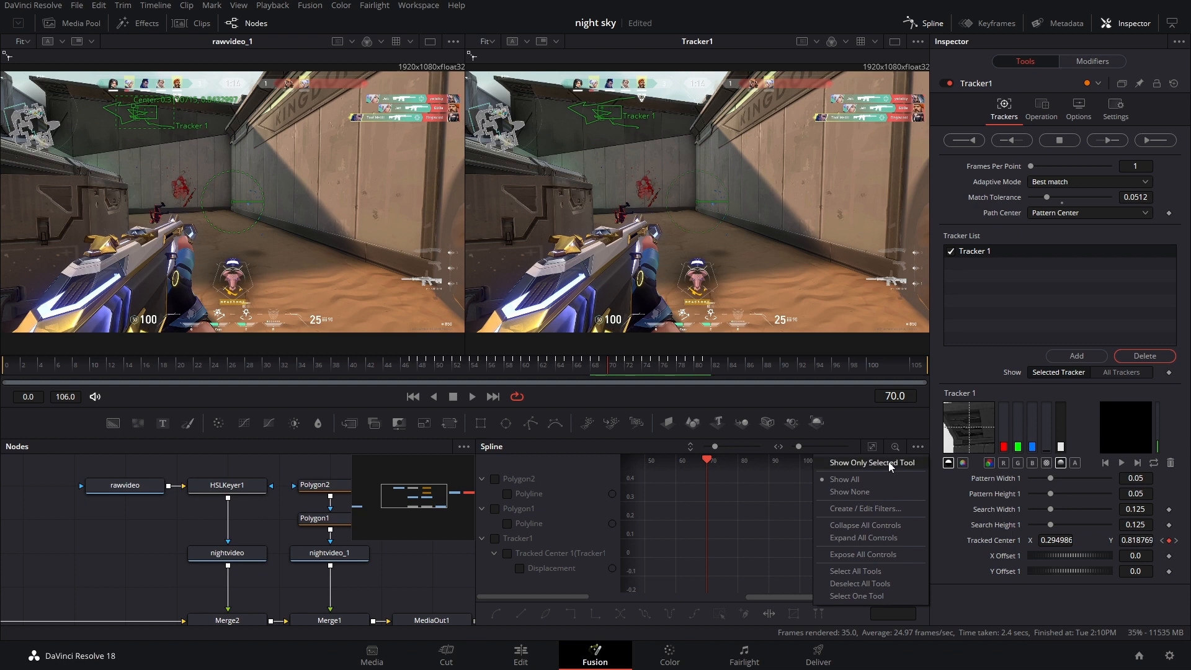
pyautogui.click(872, 462)
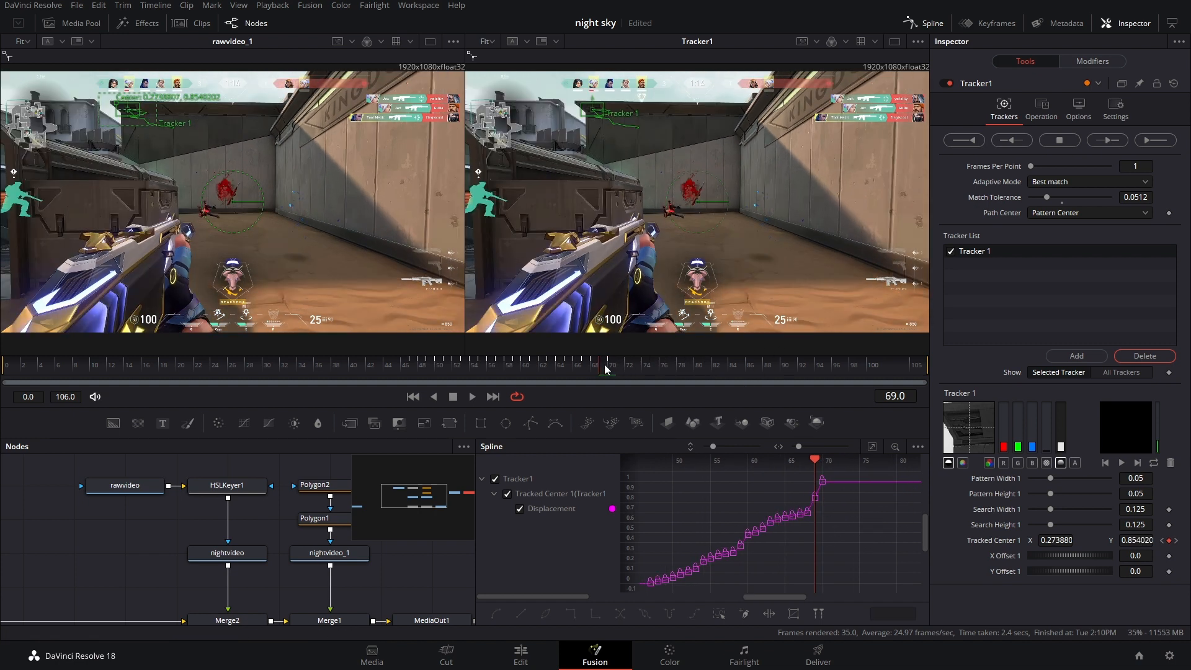
pyautogui.click(1011, 140)
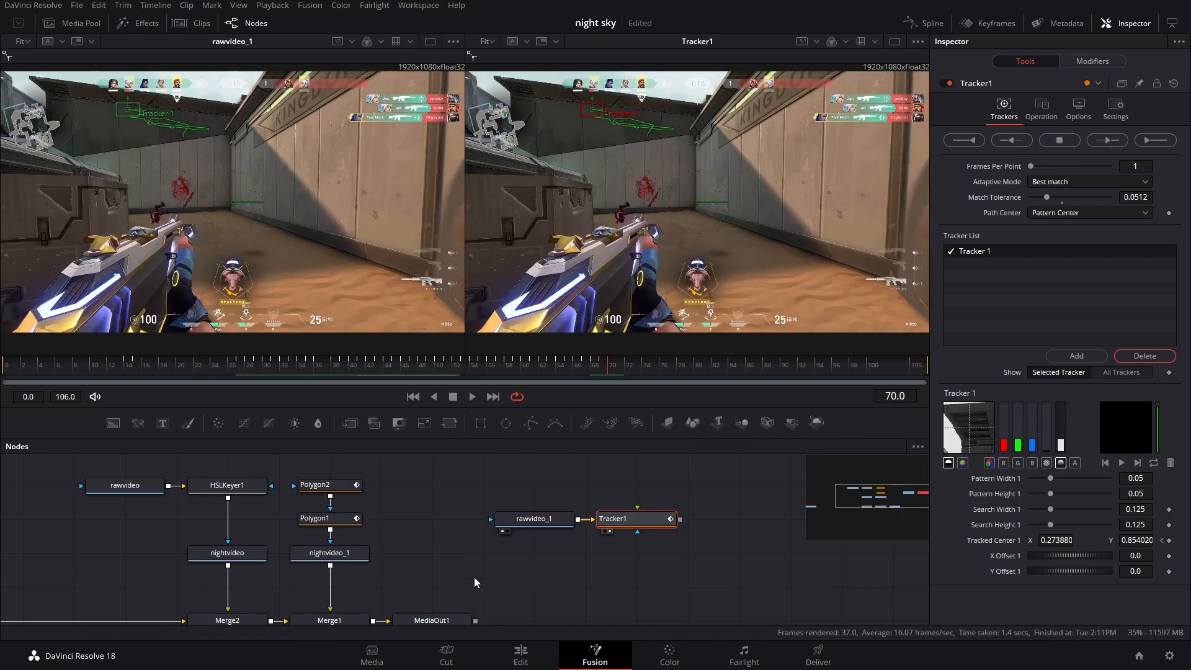
# Step: Paste the nightsky node into Tracker1 and set its Operation to Match Move
pyautogui.rightClick(207, 592)
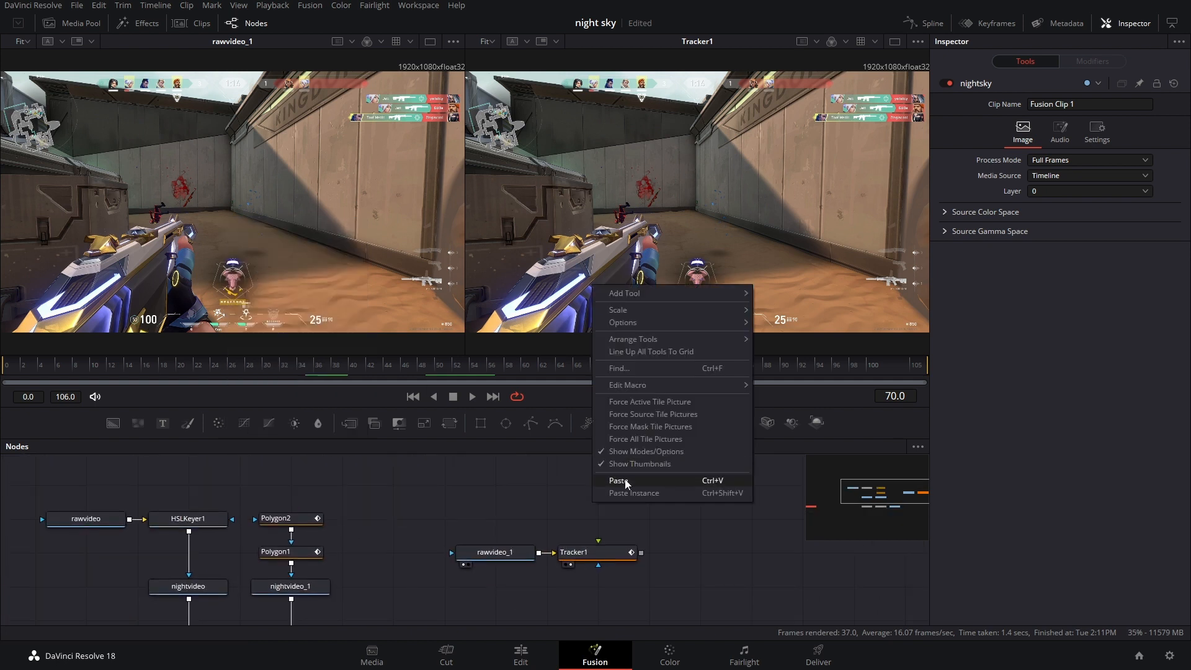
pyautogui.click(619, 480)
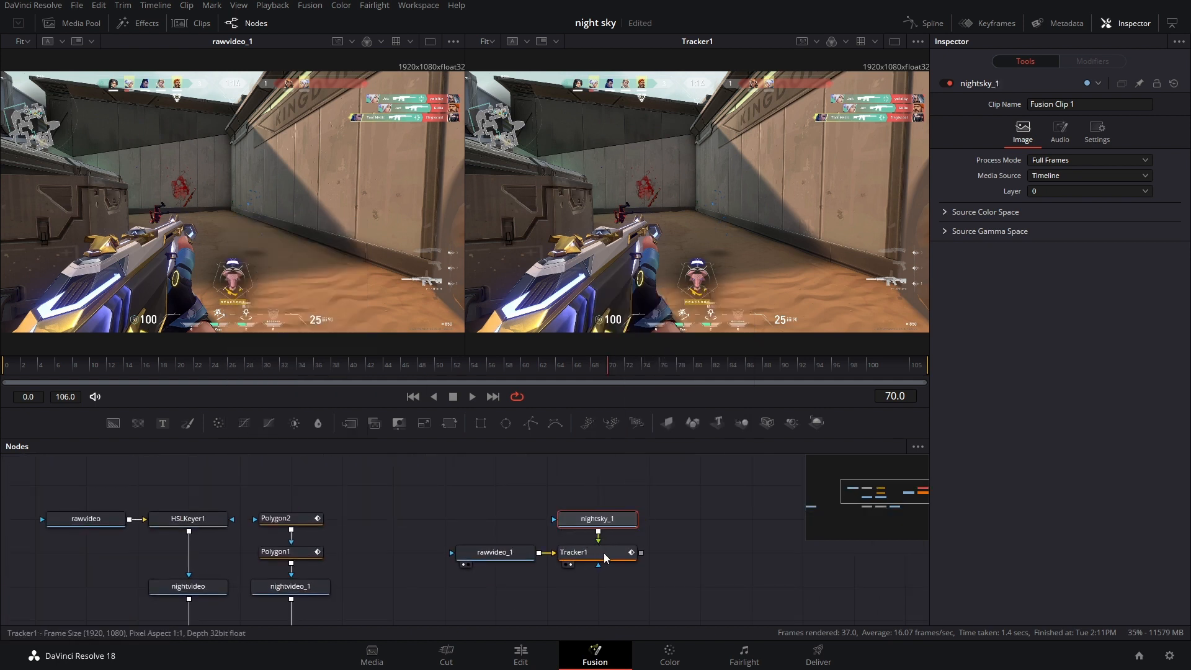
pyautogui.click(573, 553)
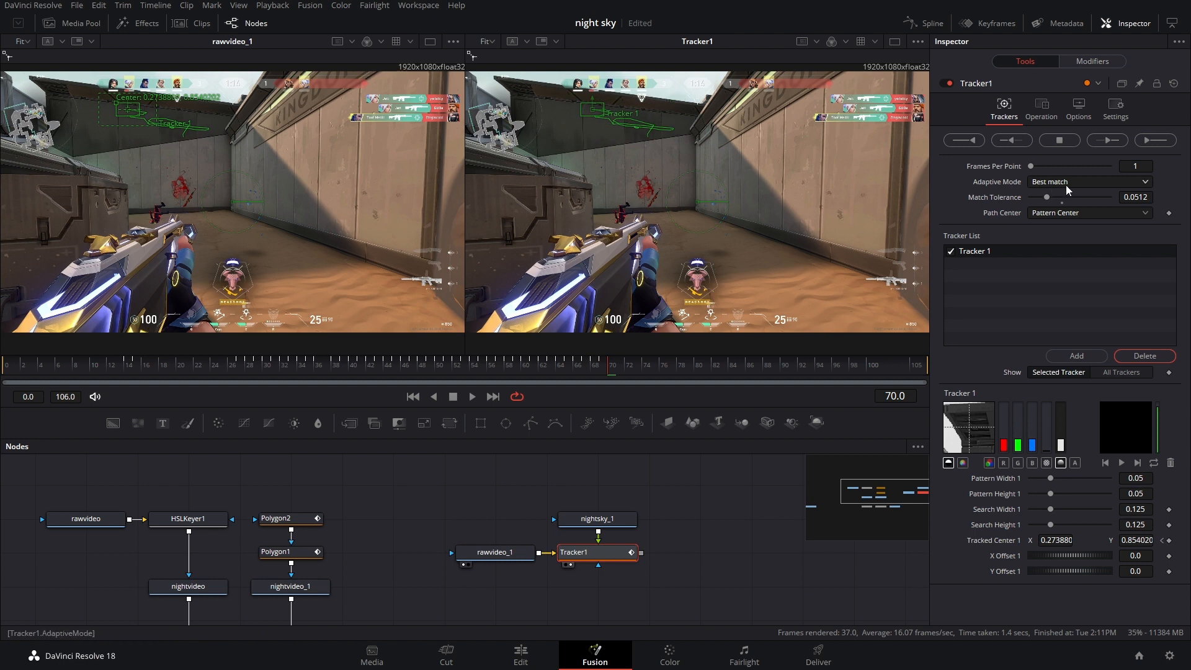
pyautogui.click(1041, 106)
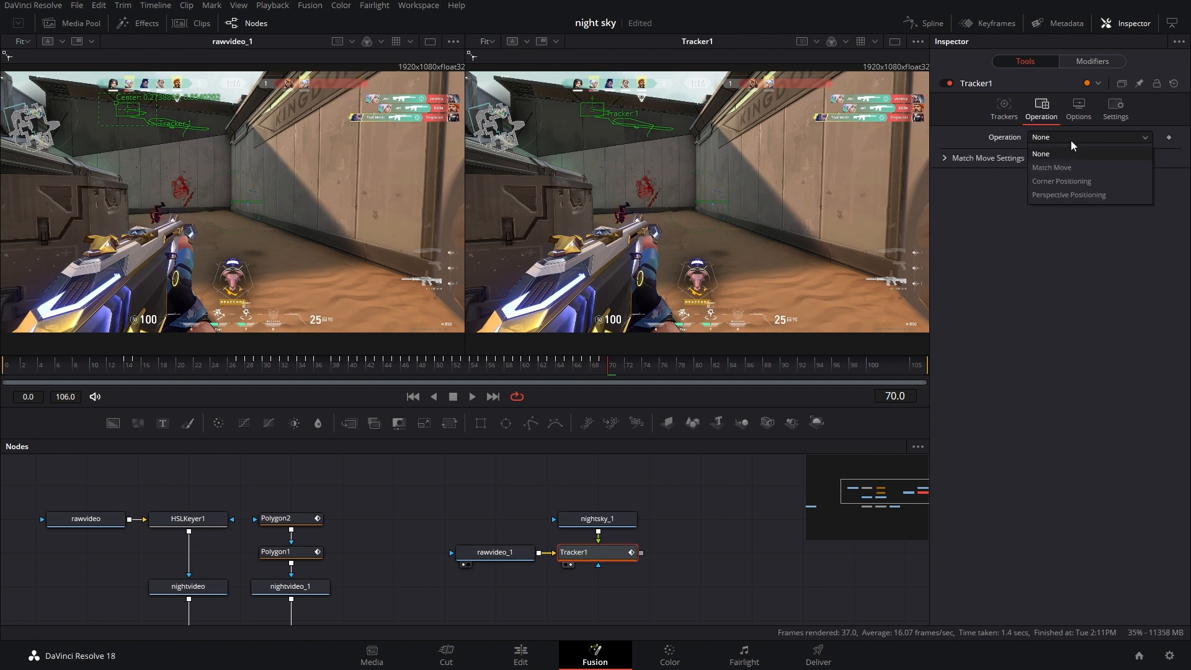
pyautogui.click(1052, 167)
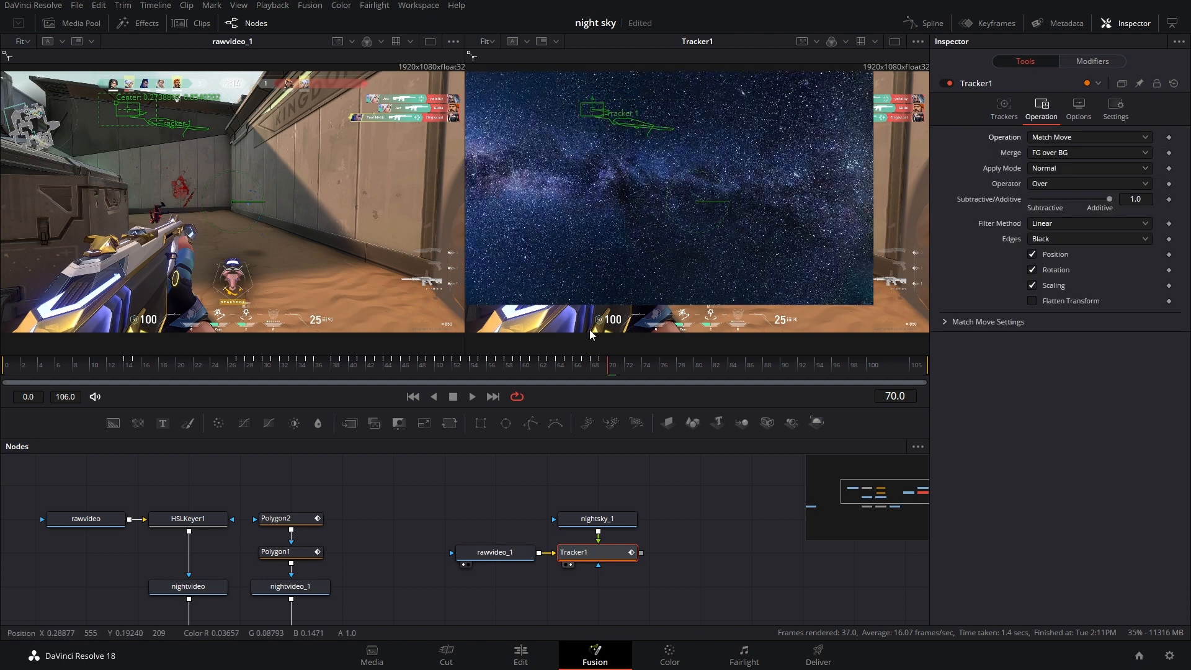
pyautogui.click(369, 364)
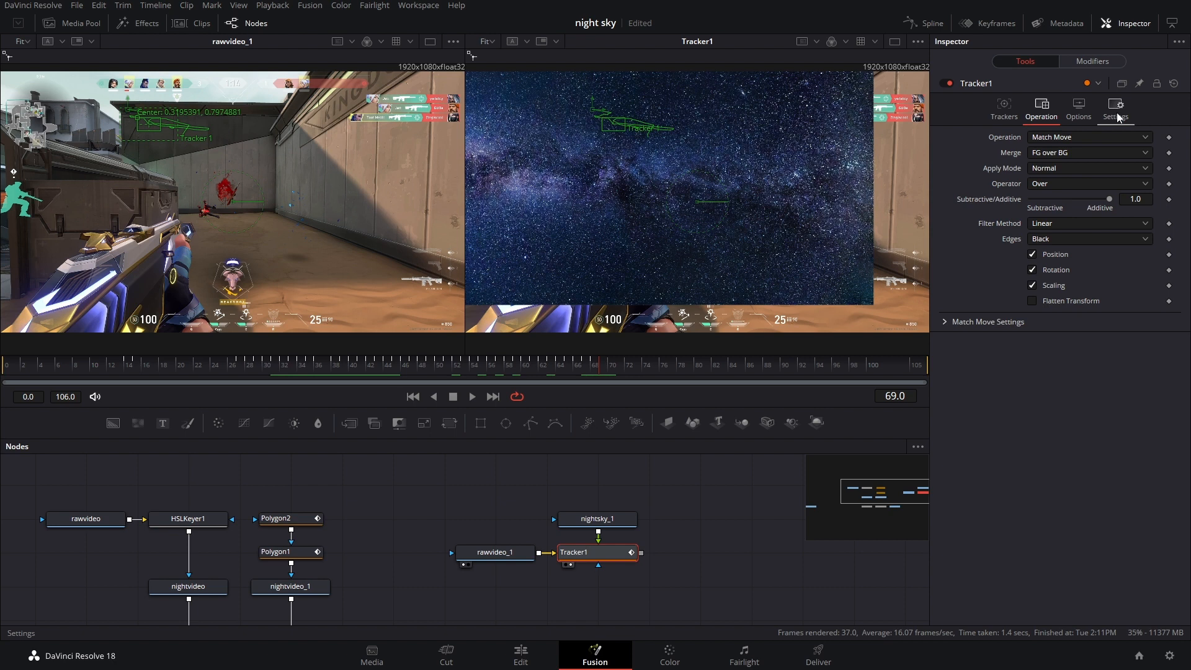
# Step: Add 'hello' text and a Transform before Tracker1, moving its center toward the top left
pyautogui.click(1115, 106)
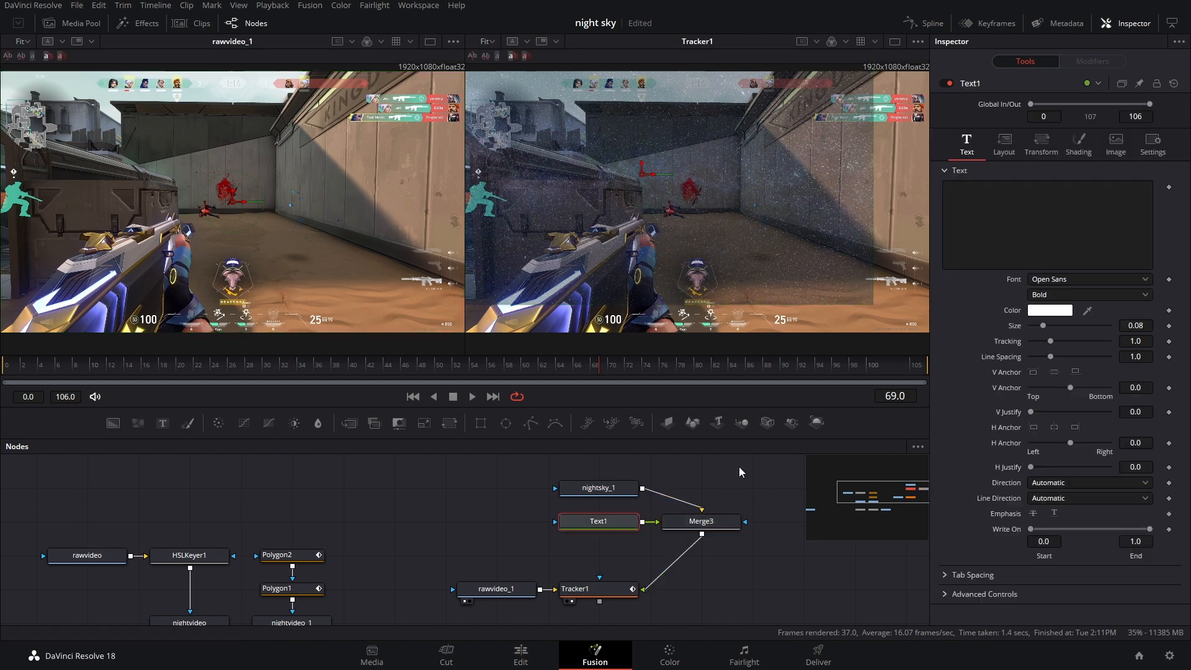
pyautogui.write('hello')
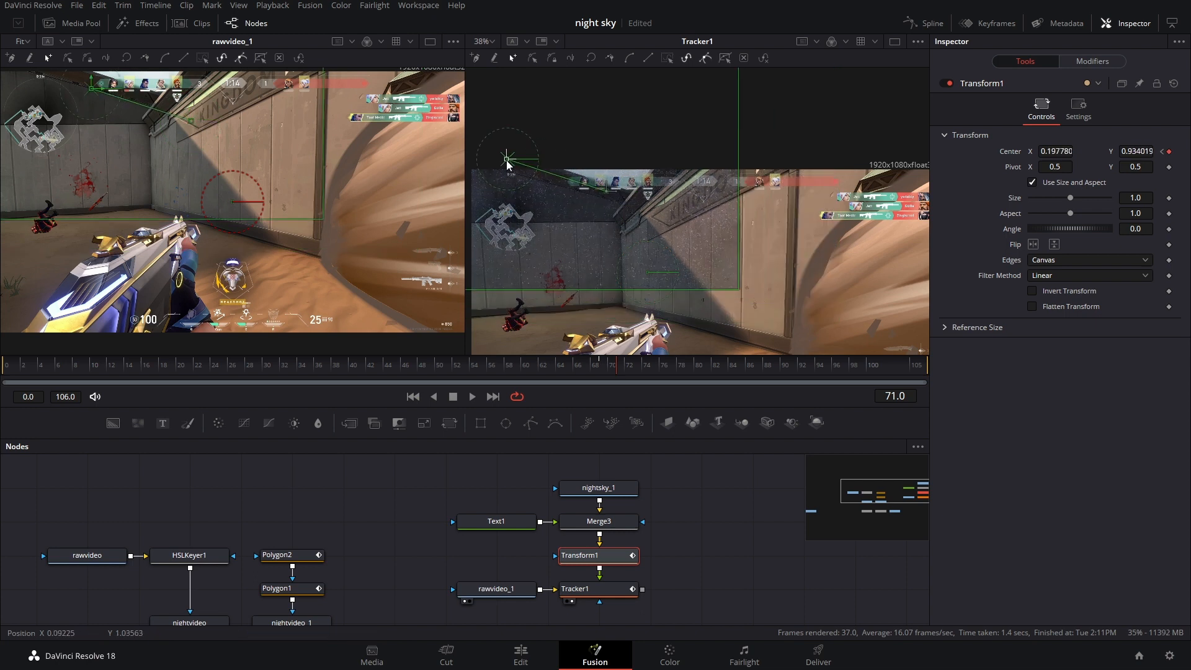
pyautogui.click(582, 375)
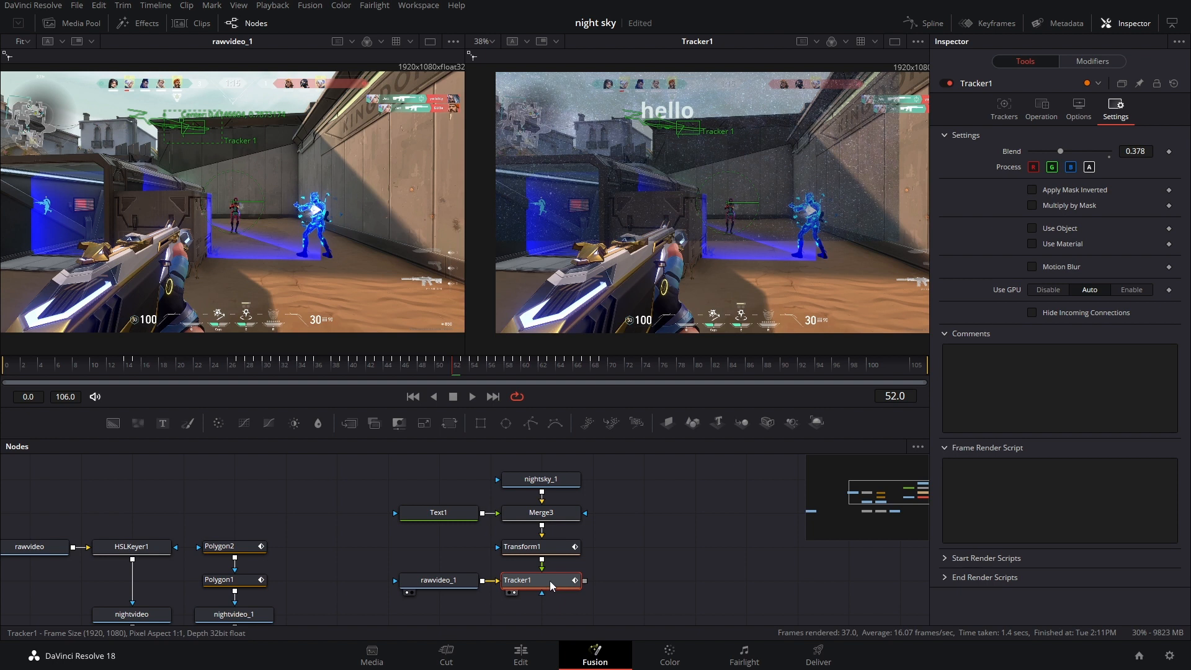
# Step: Restore Tracker1 blend to 1.0, route it through Merge4, and view MediaOut1
pyautogui.moveTo(1061, 150); pyautogui.dragTo(1109, 150)
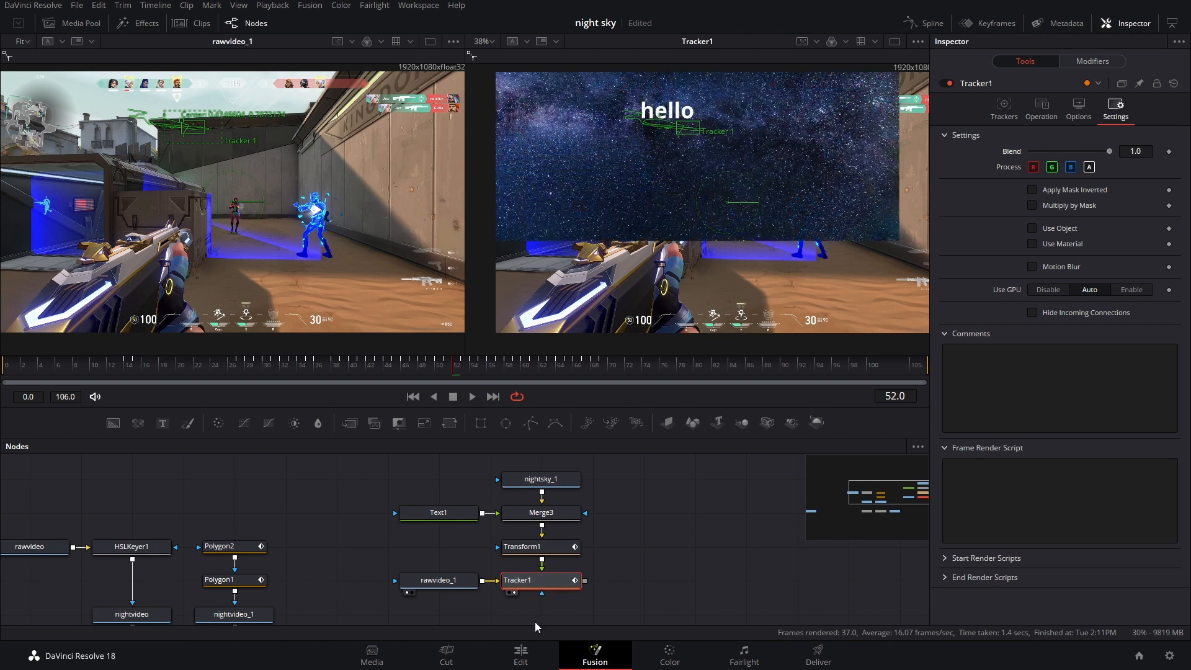
pyautogui.click(541, 513)
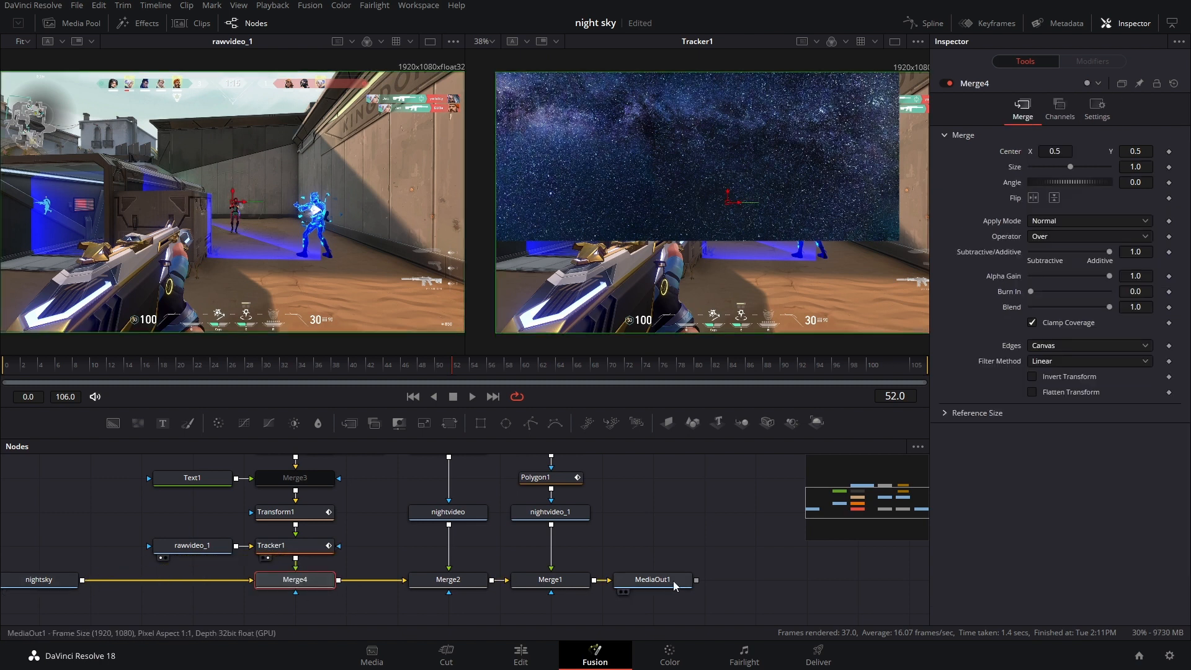
pyautogui.click(651, 579)
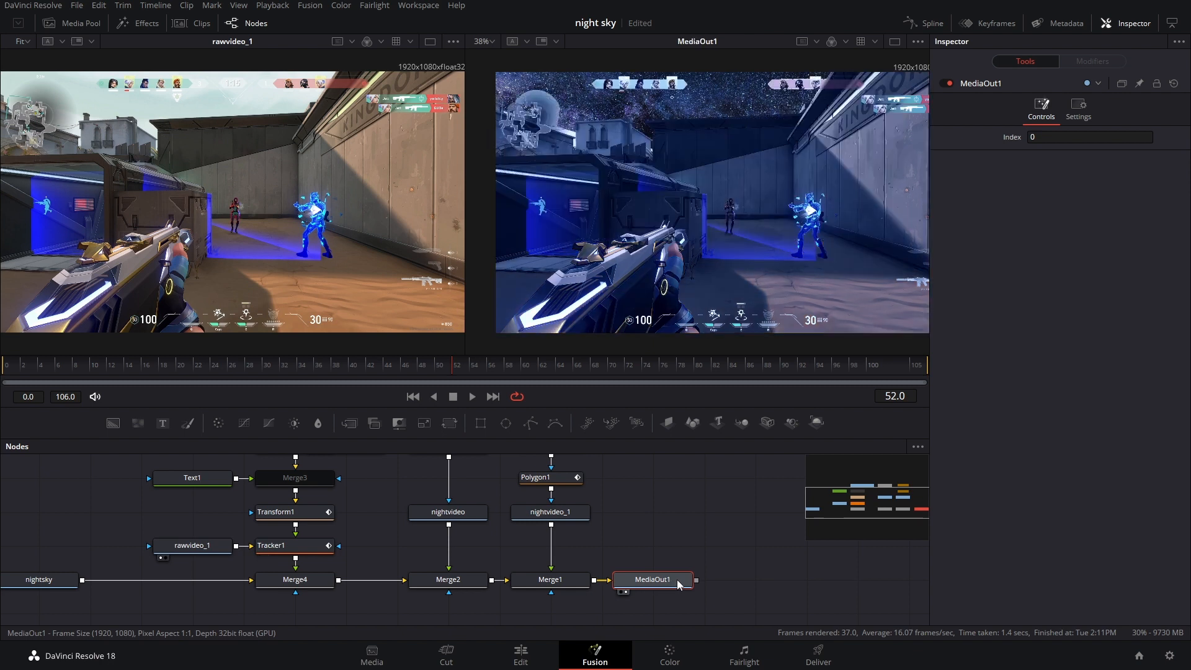
pyautogui.click(403, 373)
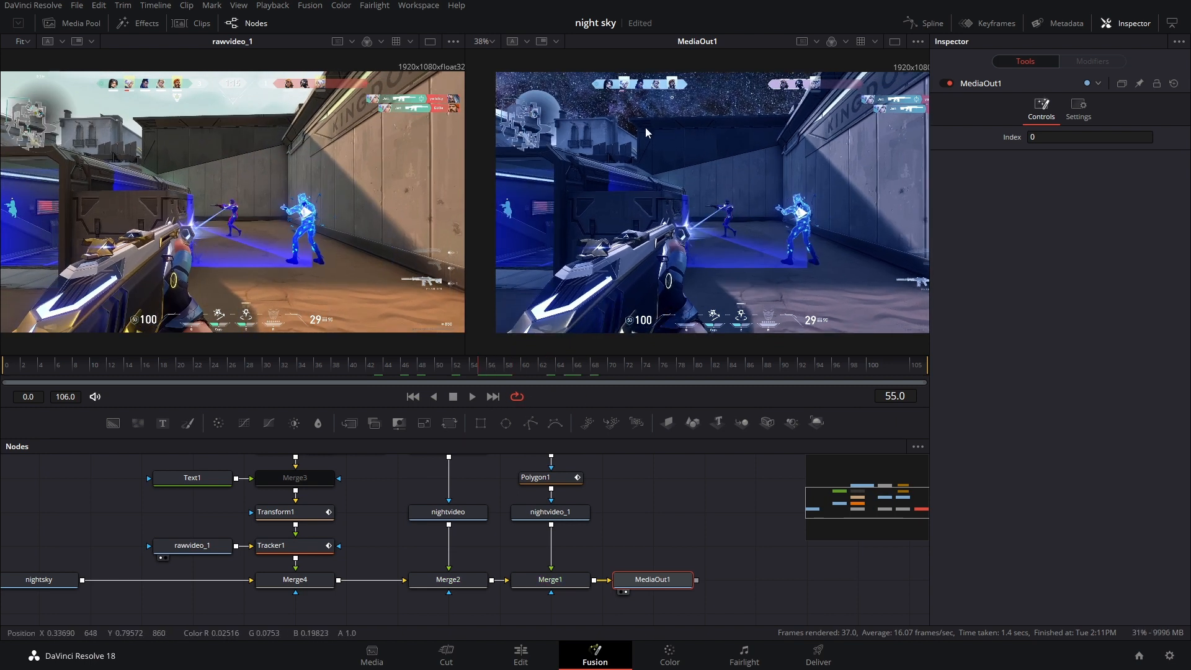
pyautogui.moveTo(627, 202)
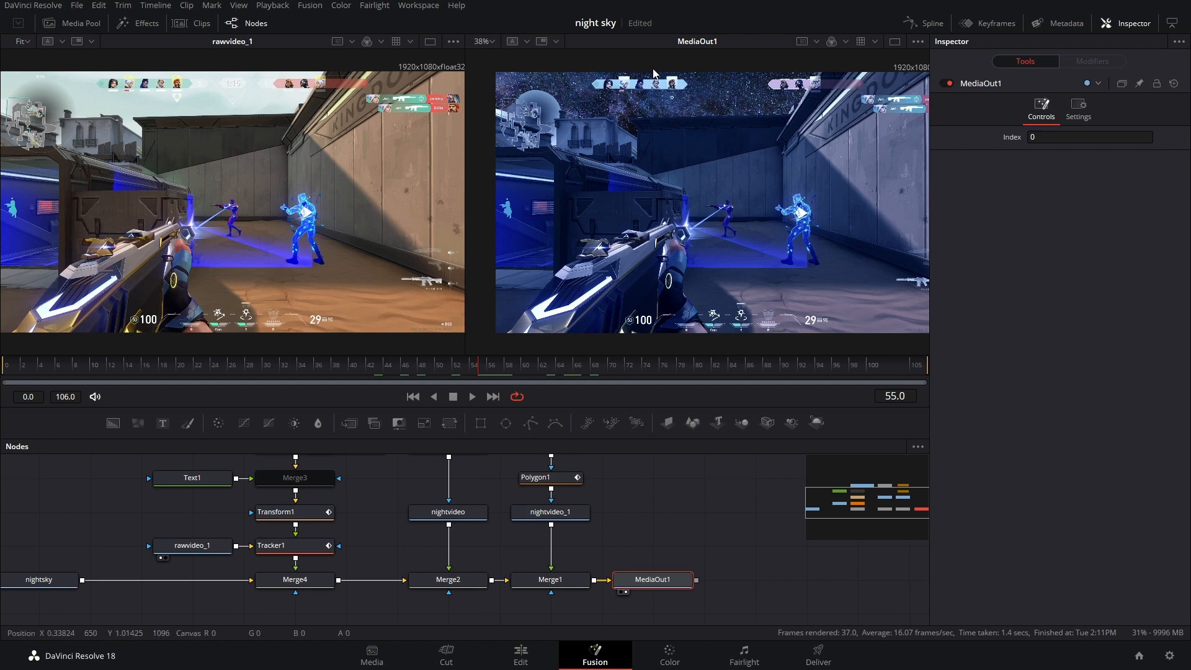
pyautogui.moveTo(675, 131)
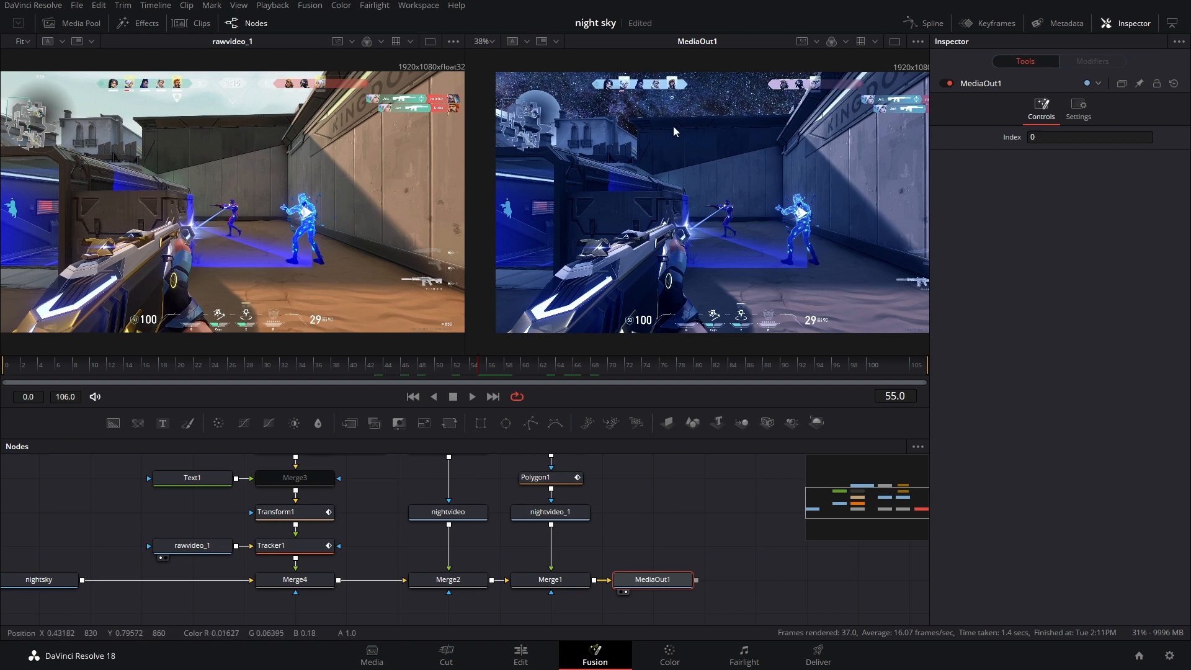
pyautogui.moveTo(685, 132)
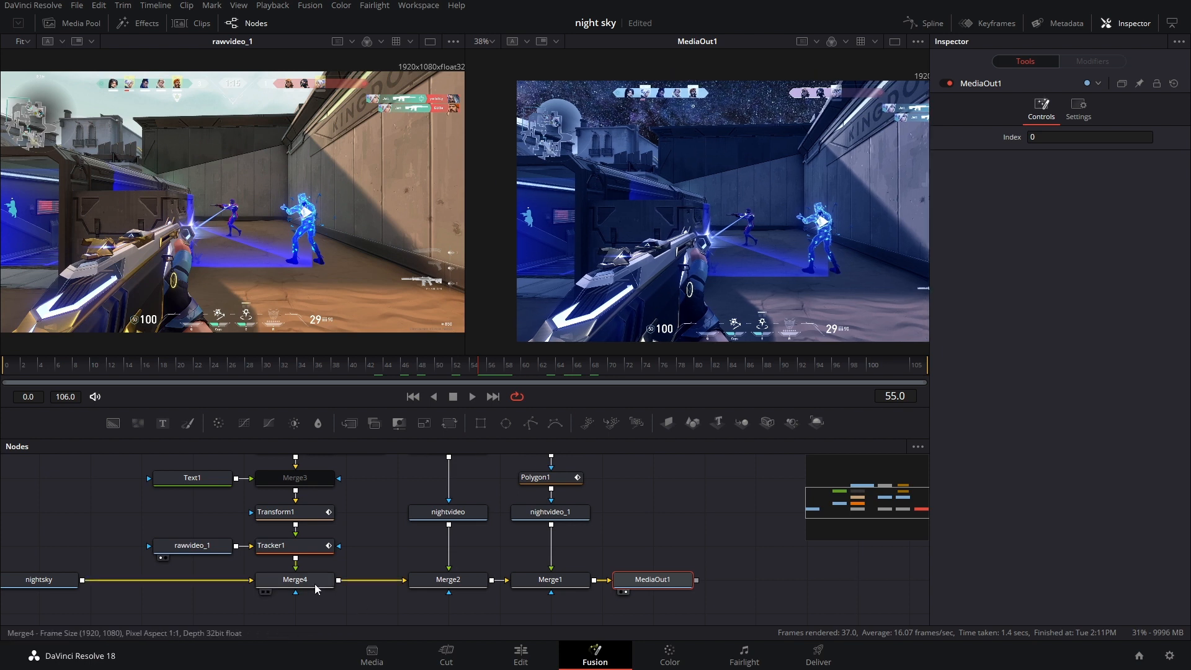
# Step: Nudge the Merge4 night sky layer's center, then go back to the Edit page
pyautogui.click(295, 579)
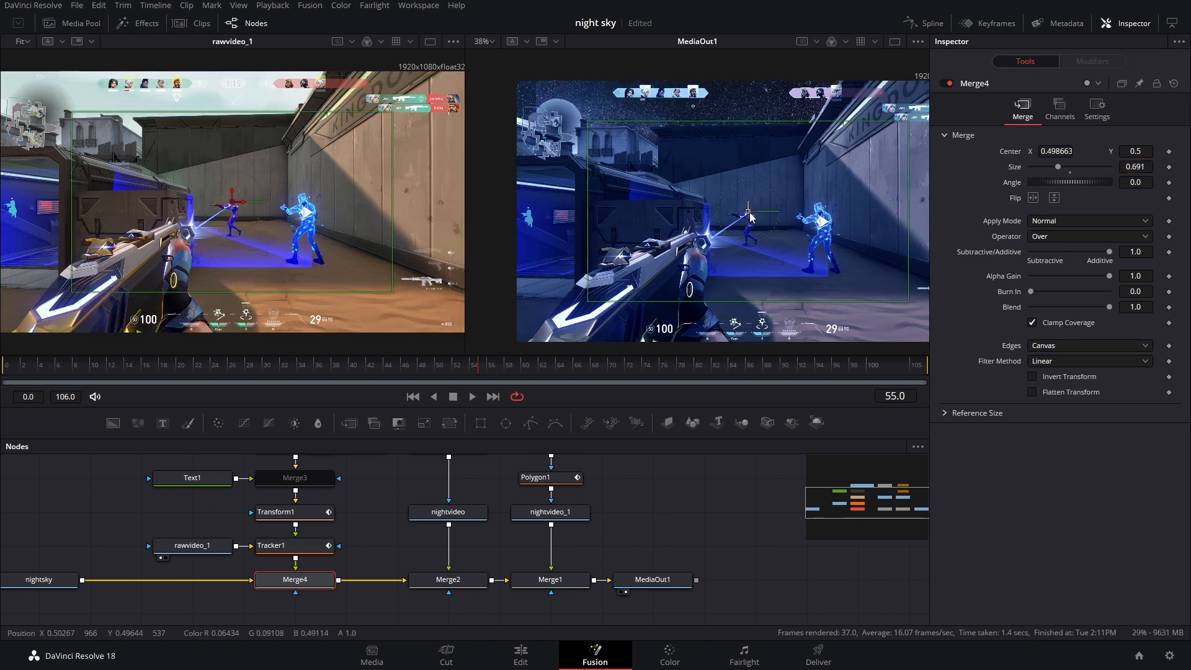
pyautogui.moveTo(752, 211); pyautogui.dragTo(733, 203)
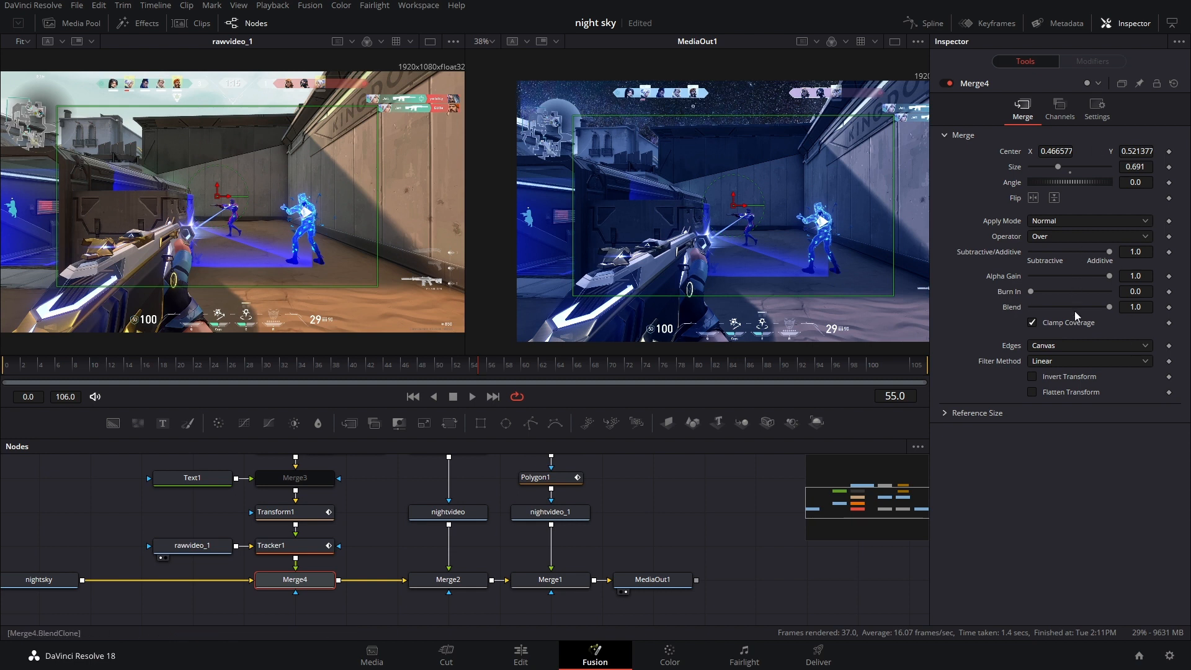
pyautogui.click(520, 656)
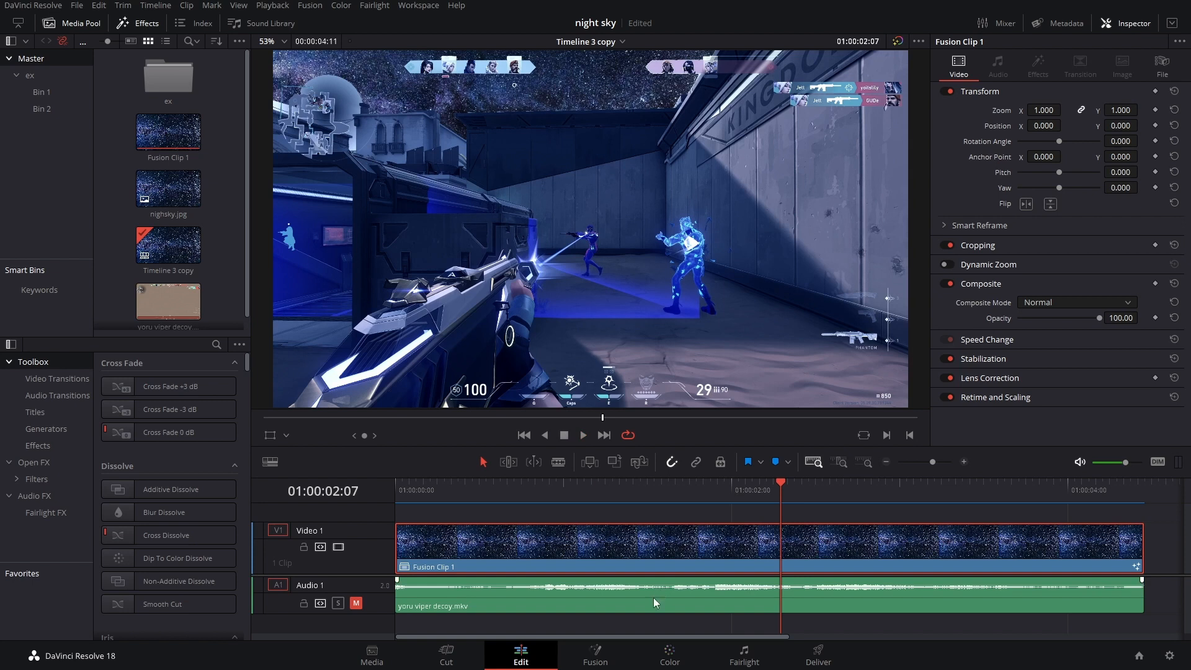
pyautogui.click(667, 655)
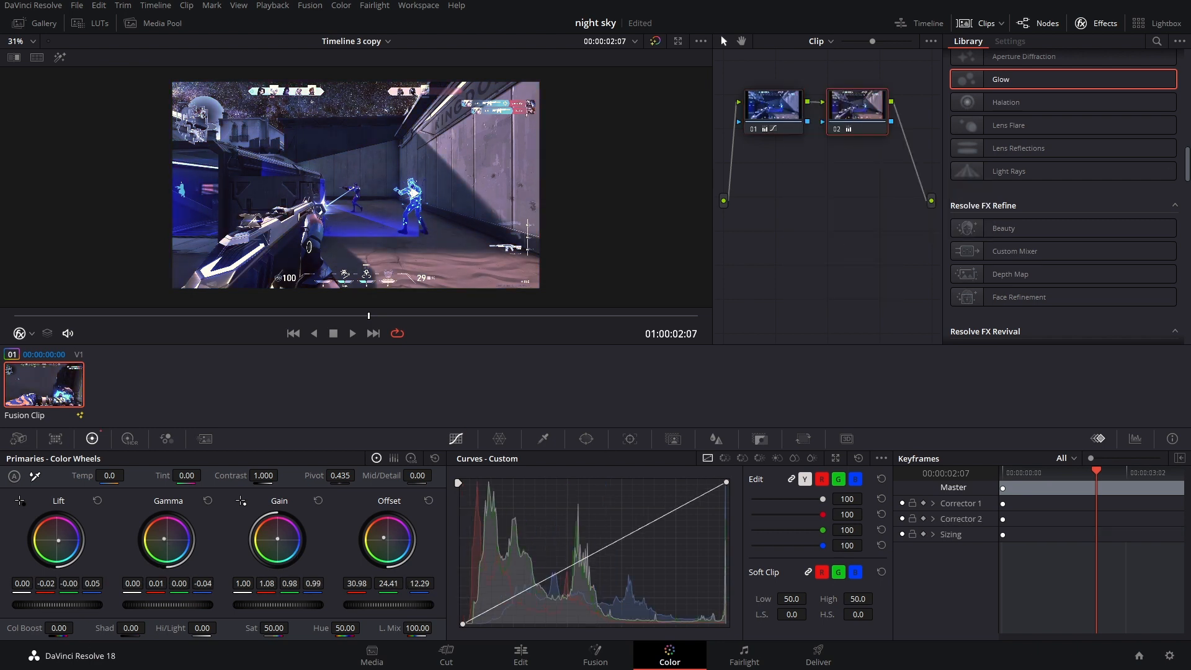
pyautogui.click(520, 655)
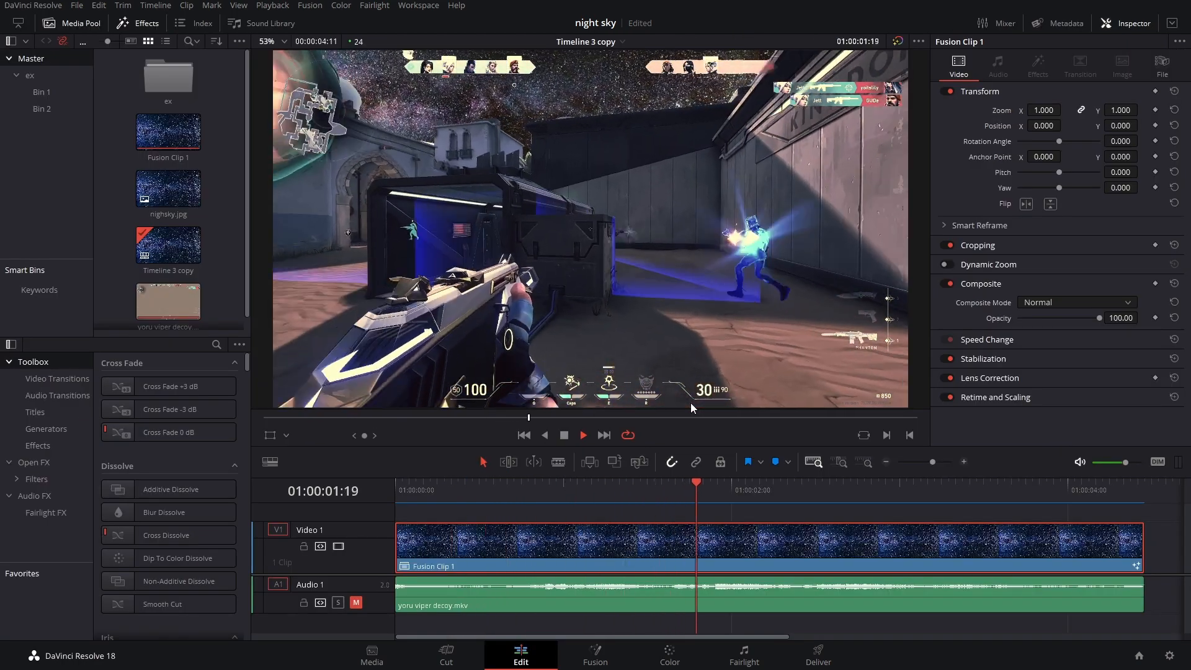